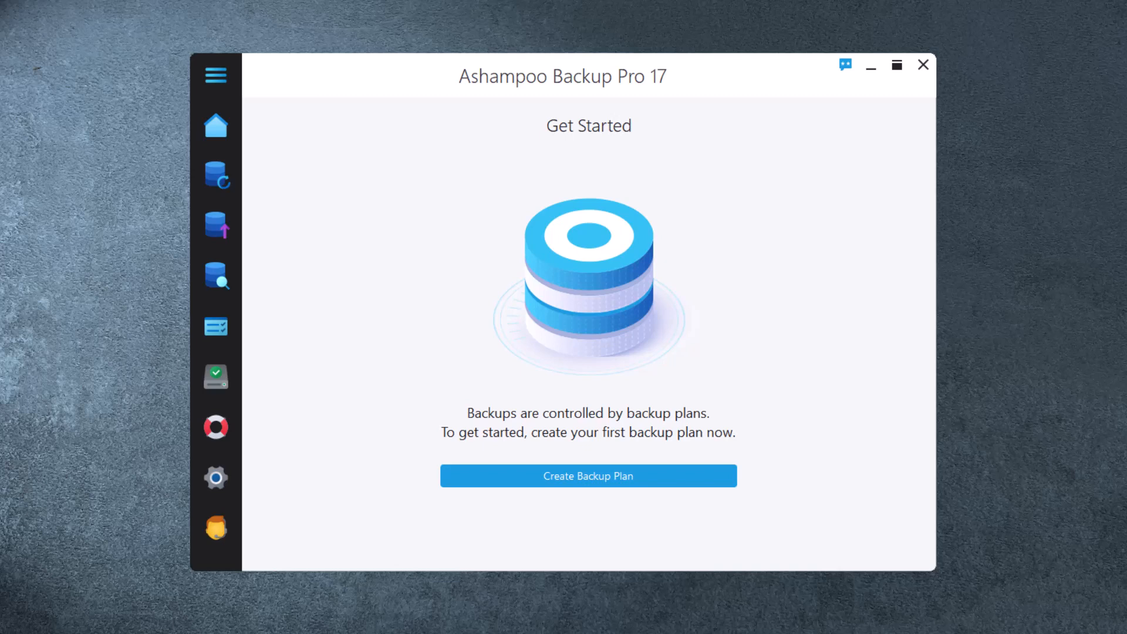
pyautogui.moveTo(588, 476)
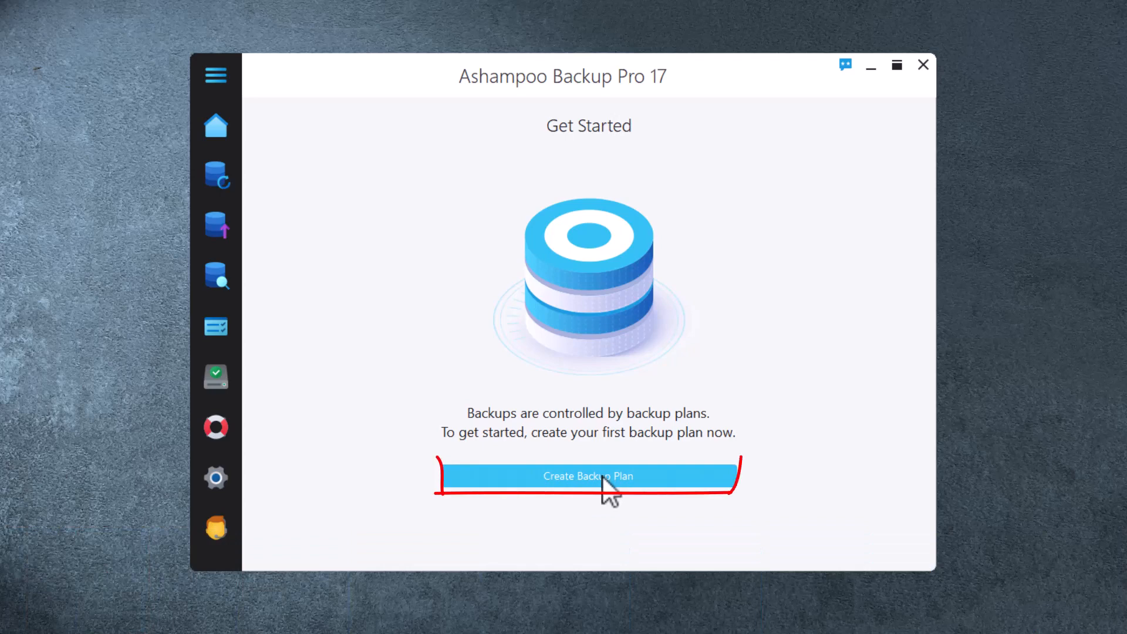
# Begin a new backup plan and choose 'Local drive or network drive' as the storage type
pyautogui.click(589, 475)
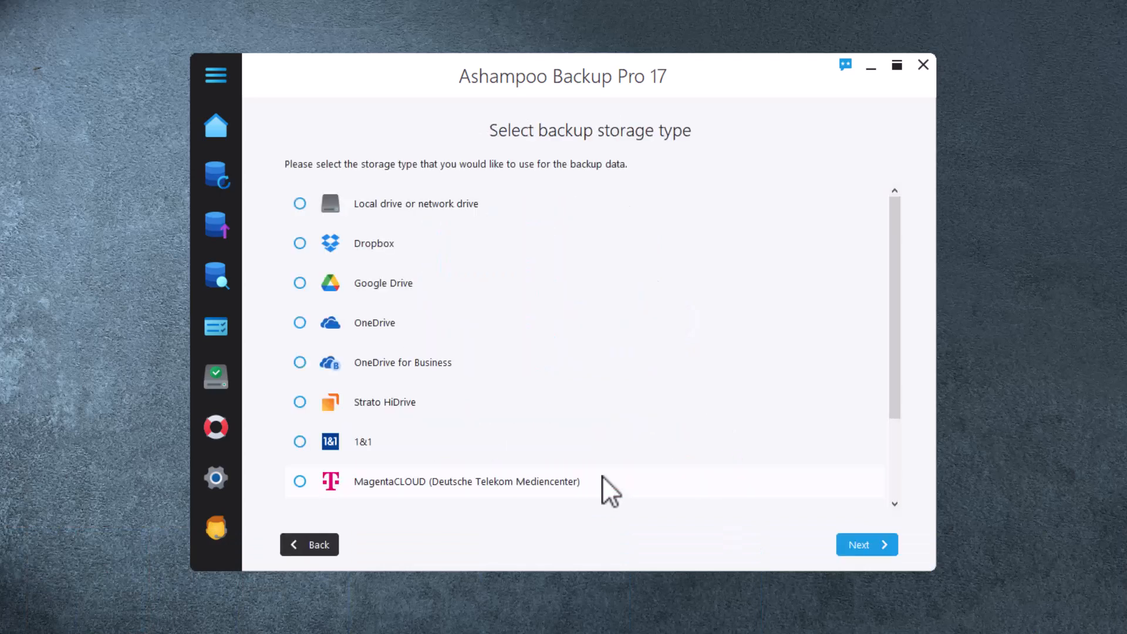
pyautogui.moveTo(801, 382)
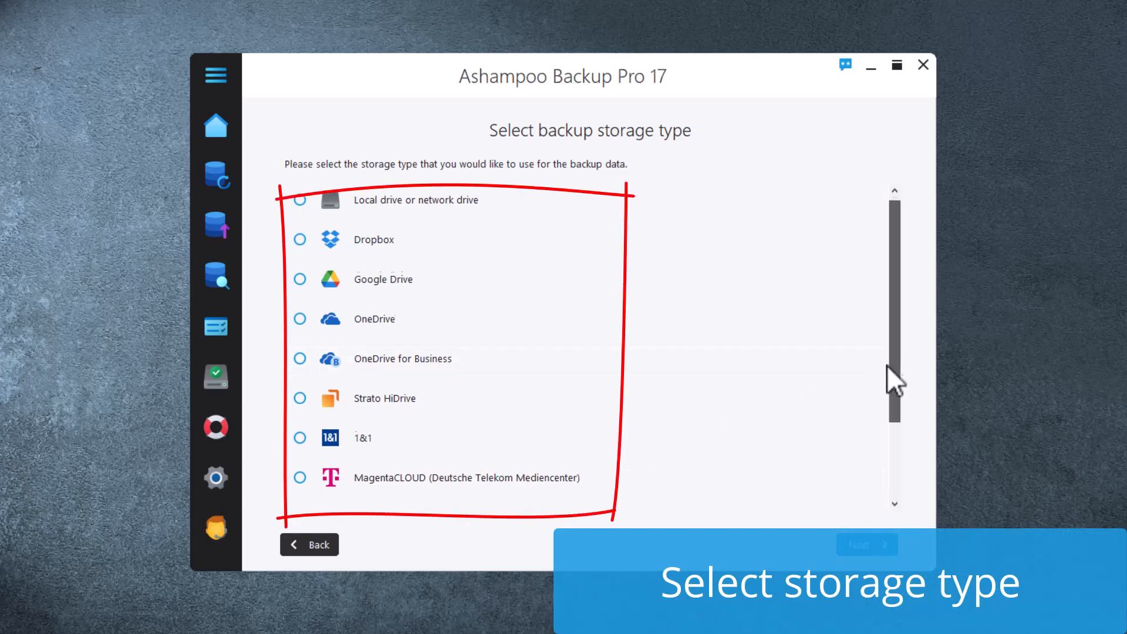
pyautogui.scroll(-3)
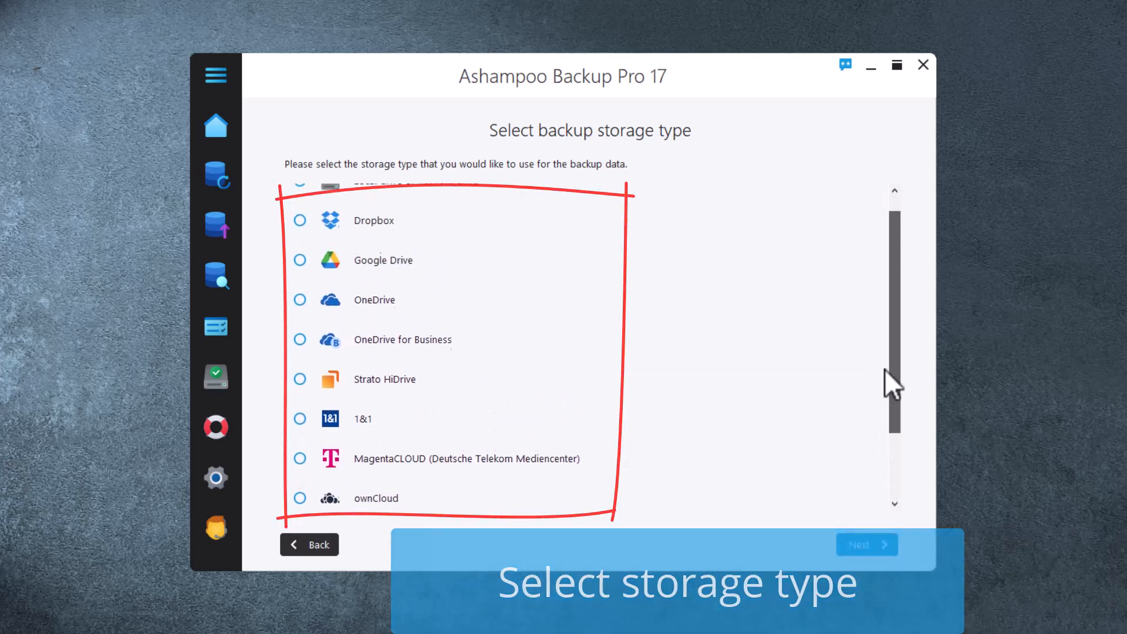
pyautogui.scroll(3)
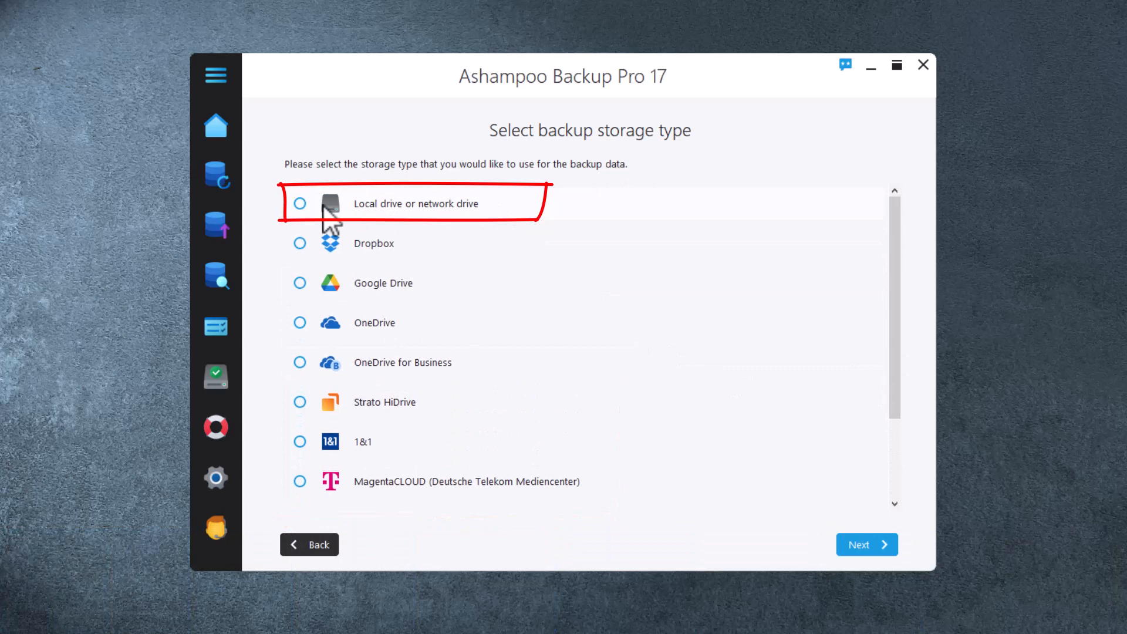
pyautogui.click(300, 204)
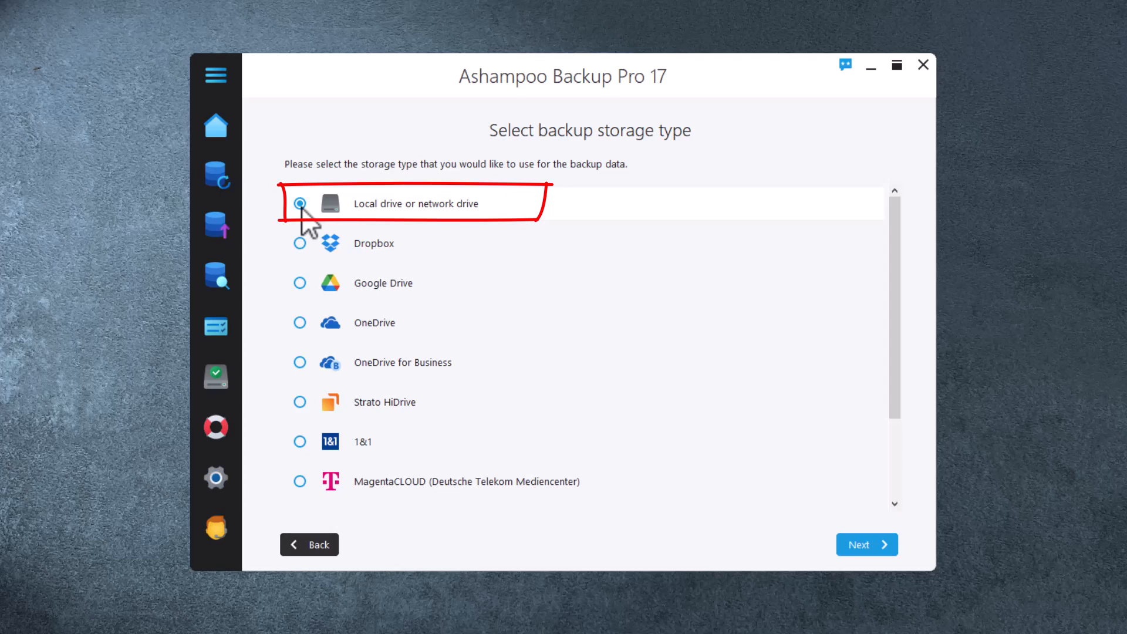
pyautogui.moveTo(867, 544)
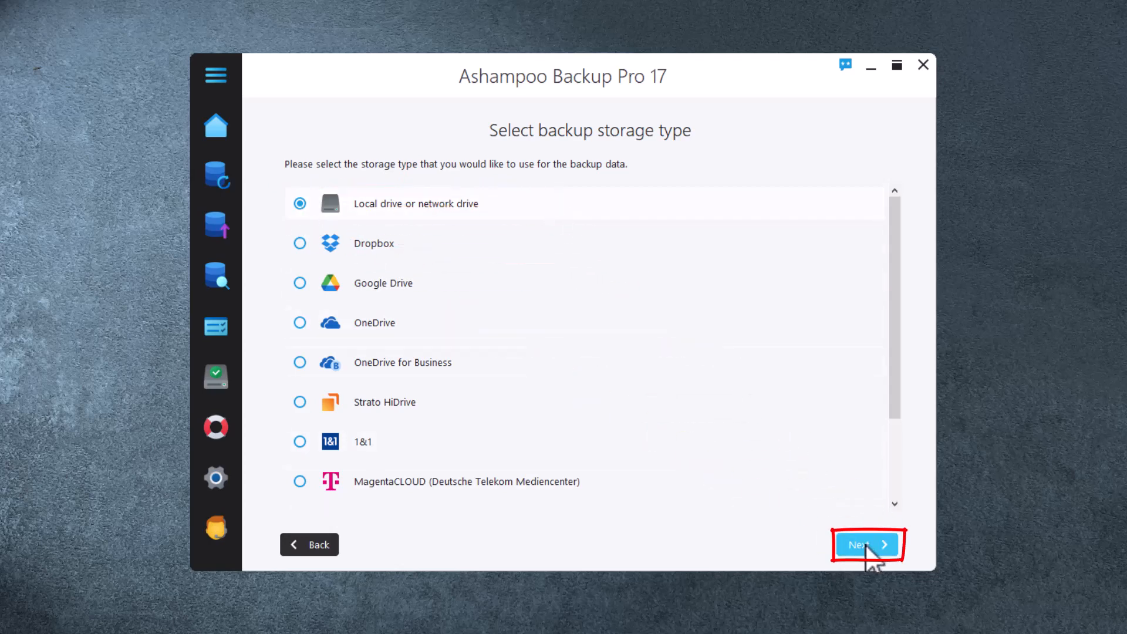
# Keep drive E: (DATA-WIN) as the destination and name the plan 'Real-time documents'
pyautogui.click(866, 544)
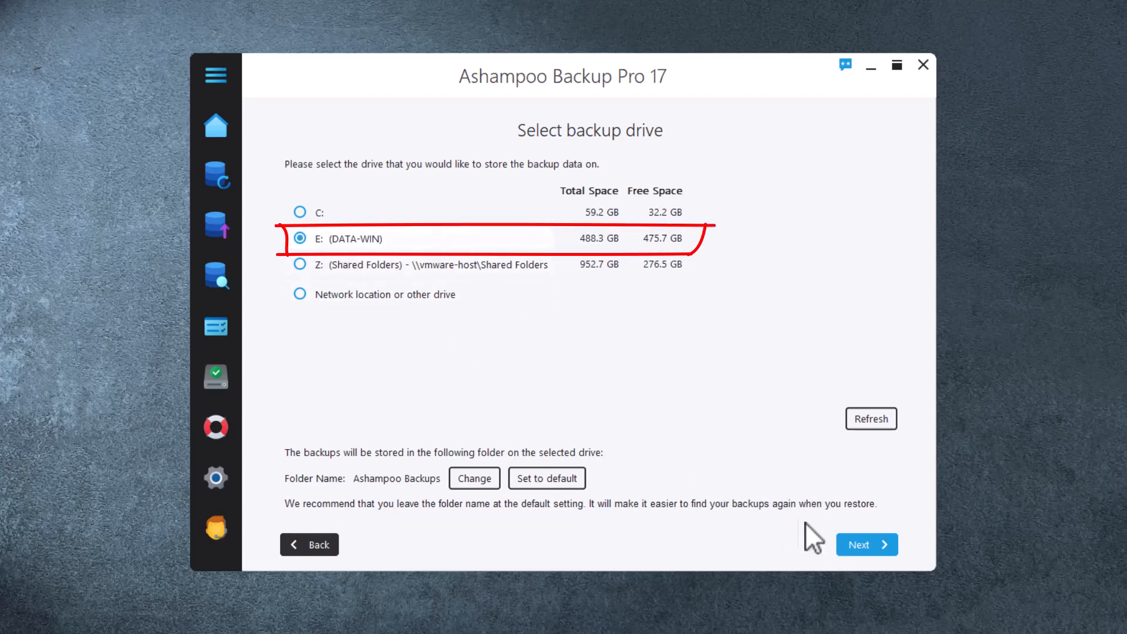
pyautogui.click(867, 544)
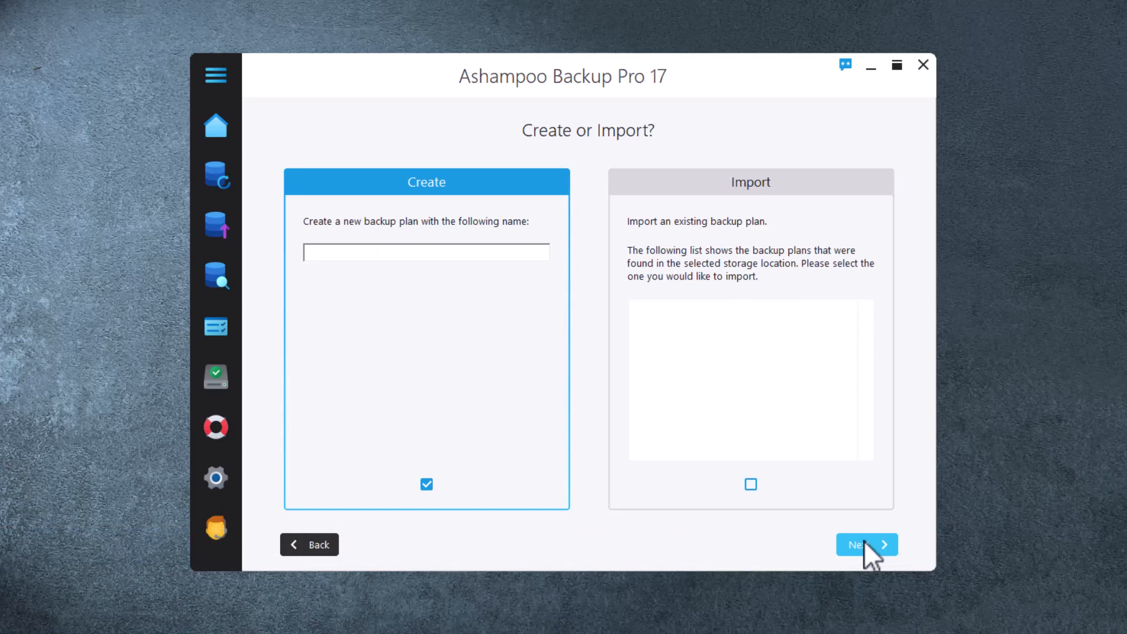
pyautogui.write('Real-time documents')
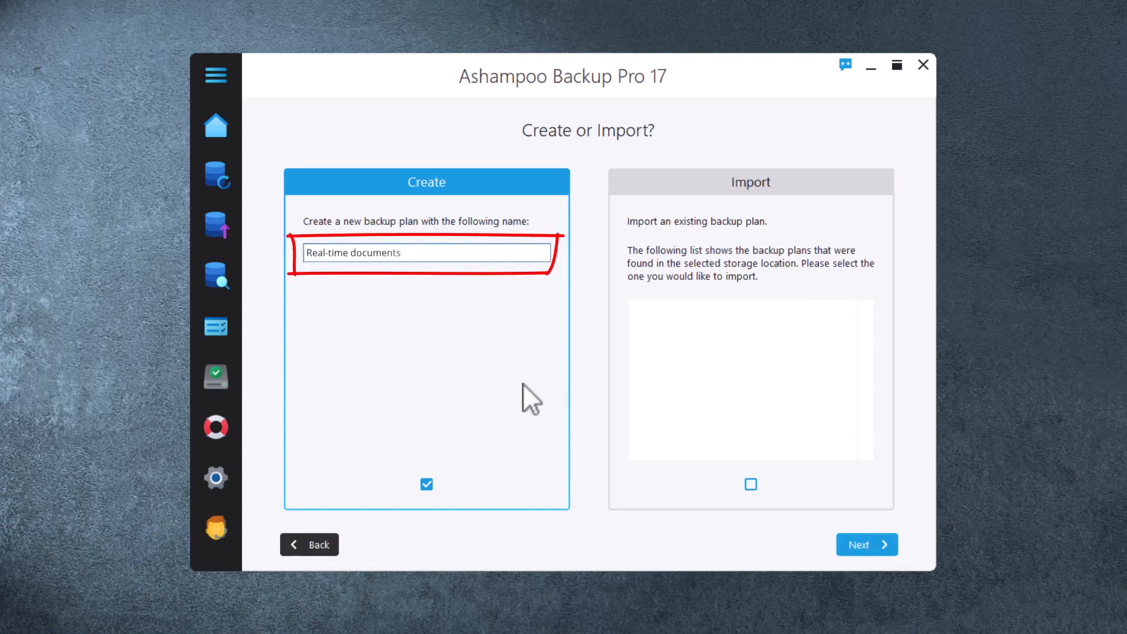
pyautogui.moveTo(866, 544)
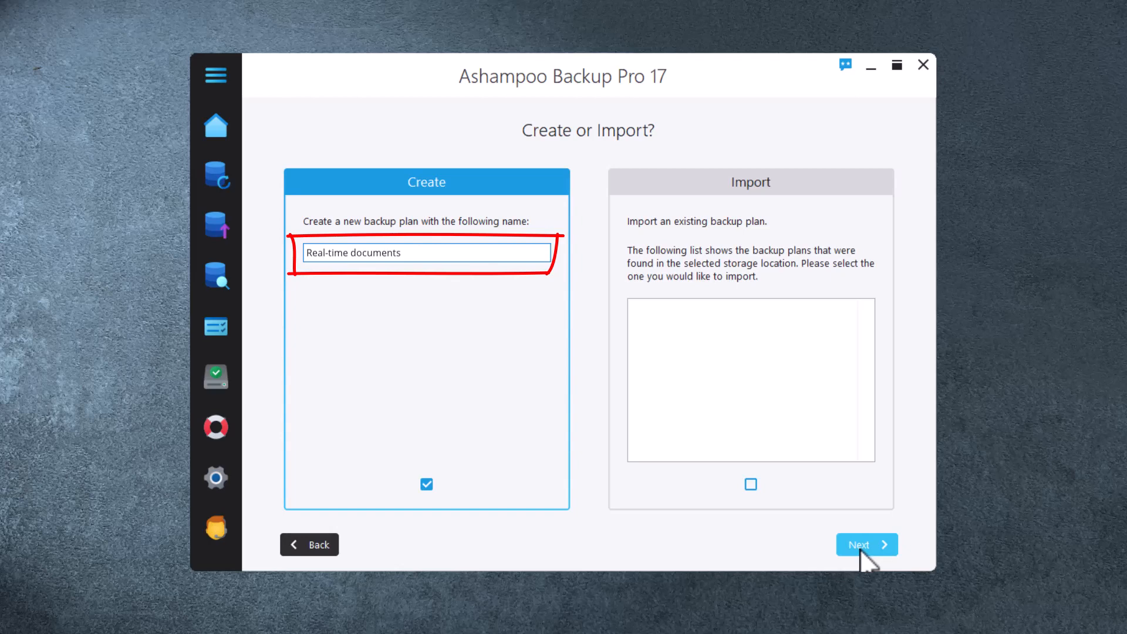
# Continue without a template and choose 'Individual files / folders' as the backup scope
pyautogui.click(867, 544)
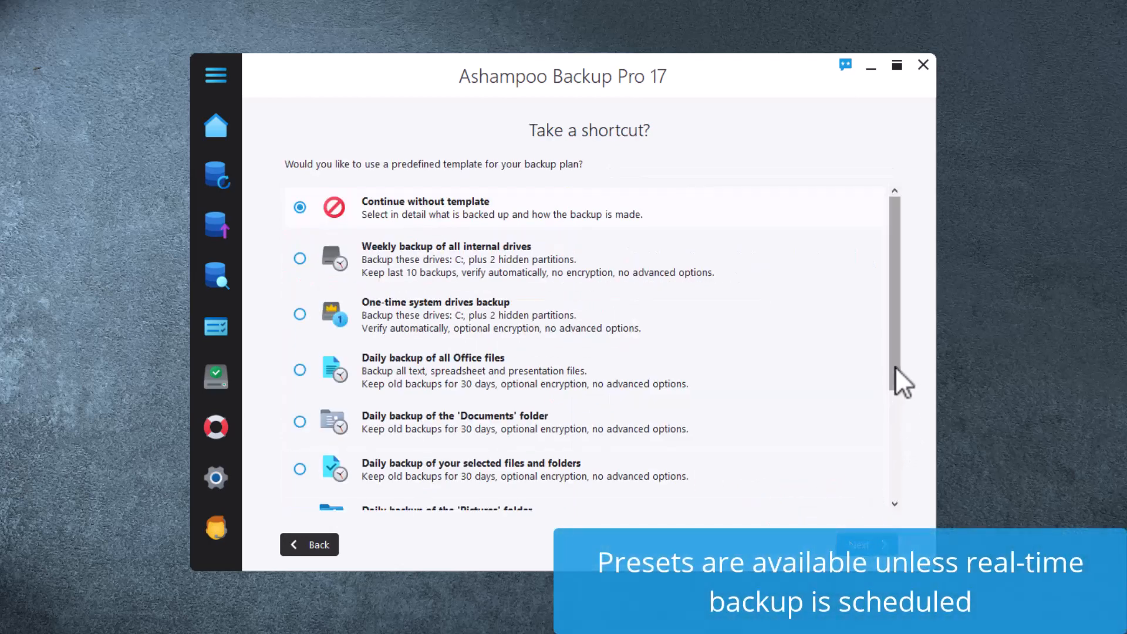
pyautogui.scroll(-3)
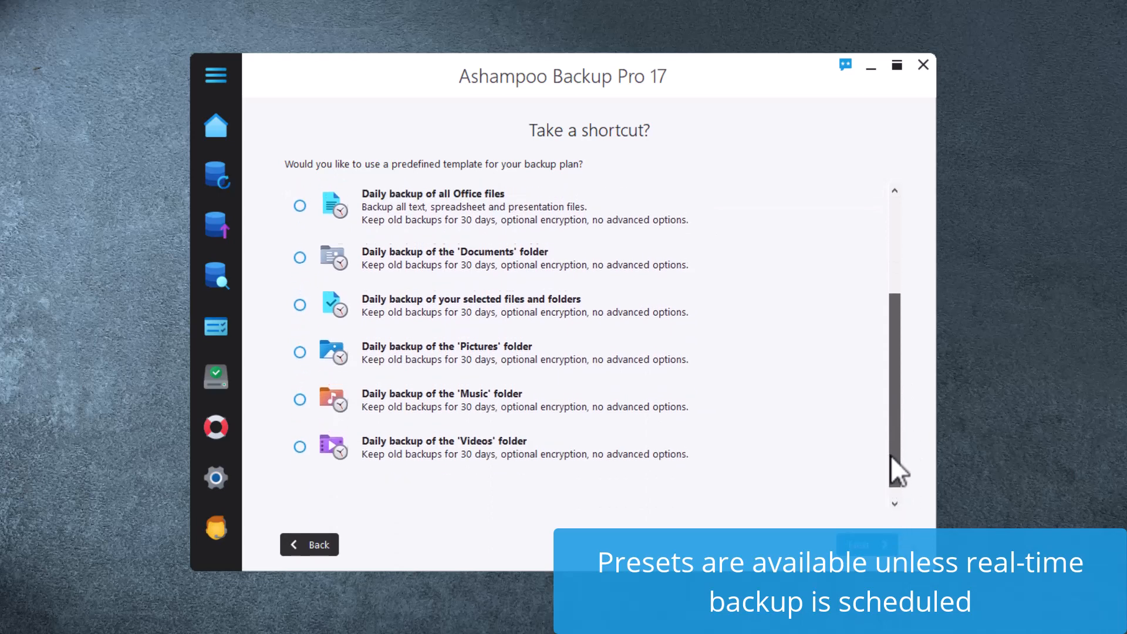
pyautogui.scroll(3)
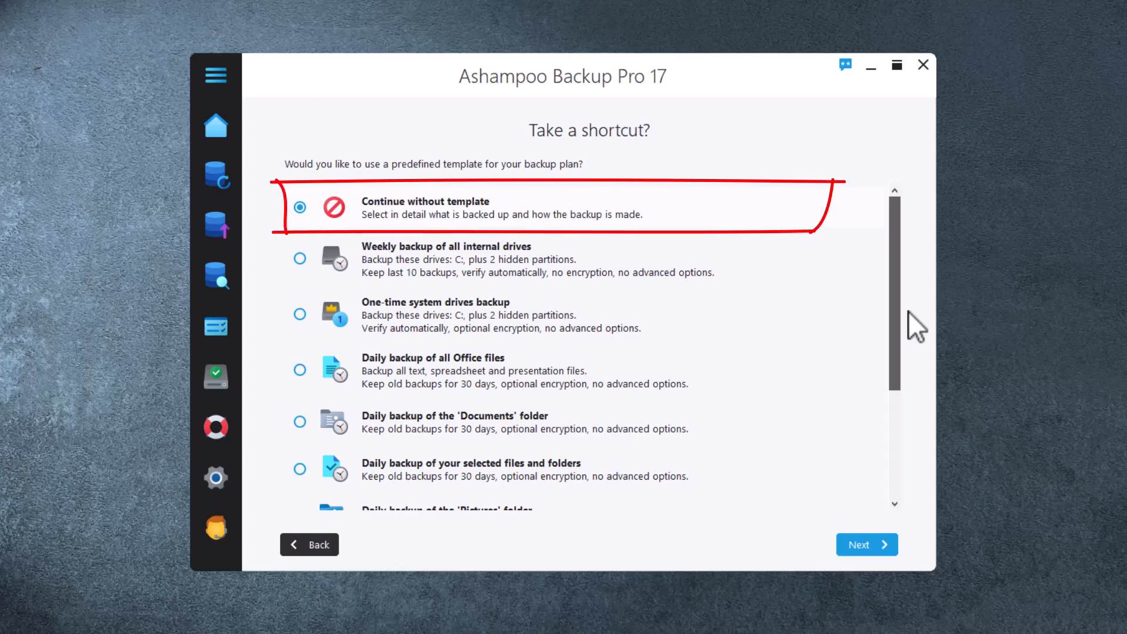
pyautogui.moveTo(866, 544)
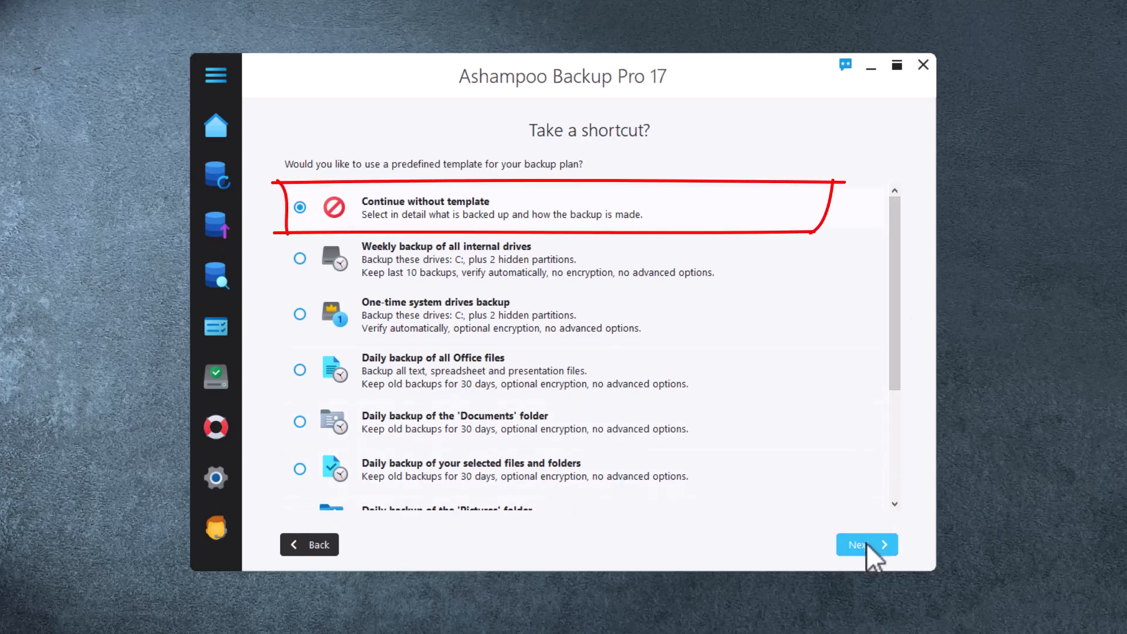
pyautogui.click(867, 543)
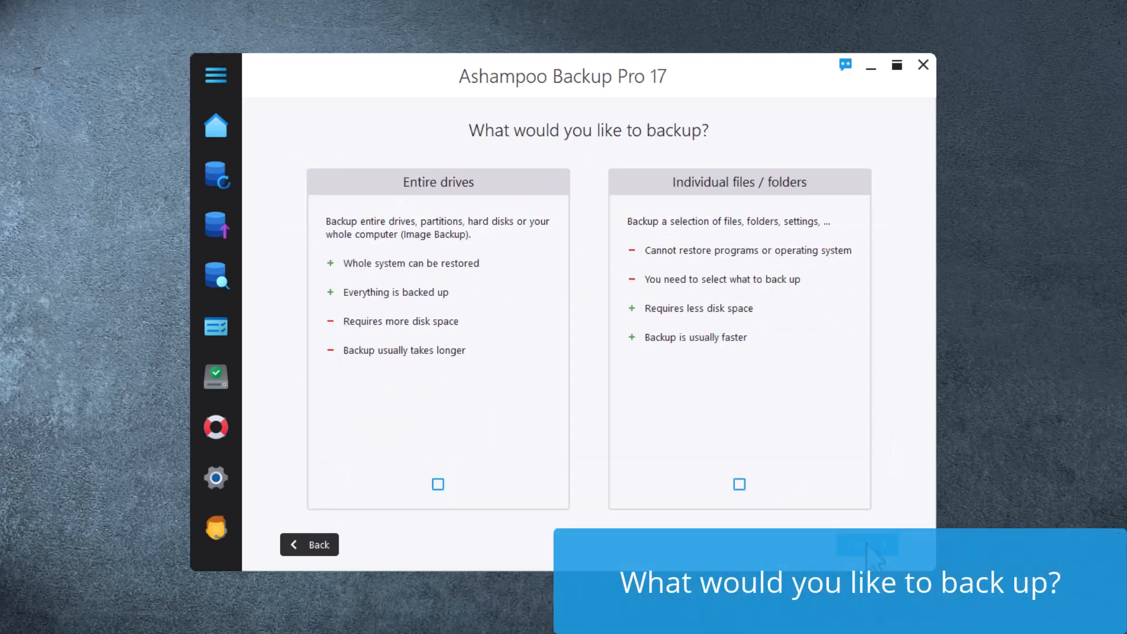
pyautogui.click(739, 484)
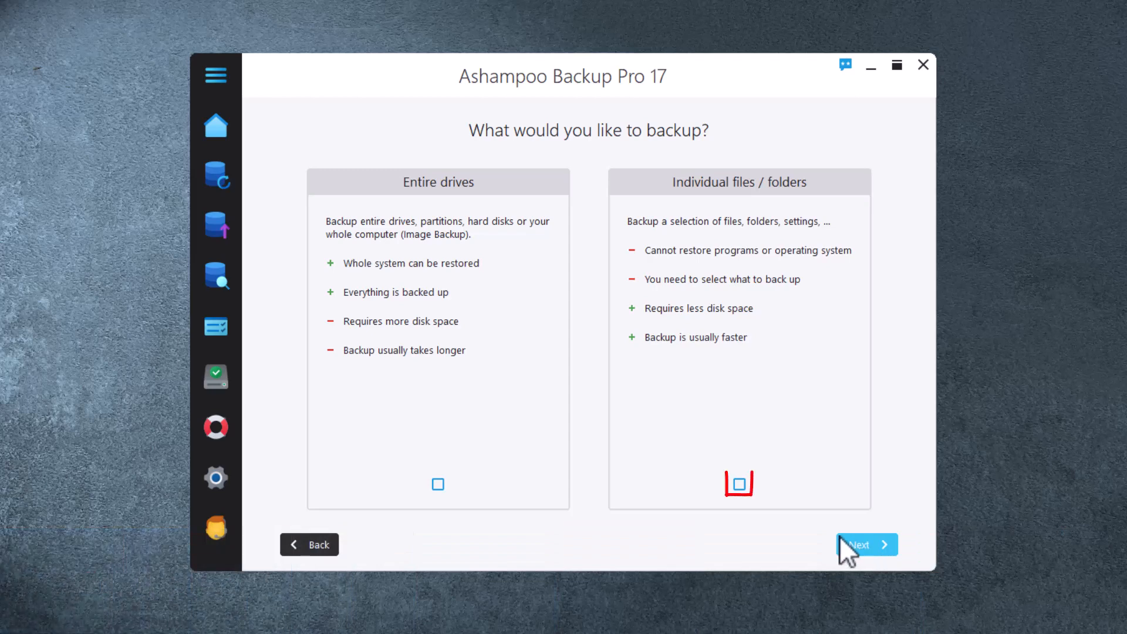
pyautogui.click(738, 484)
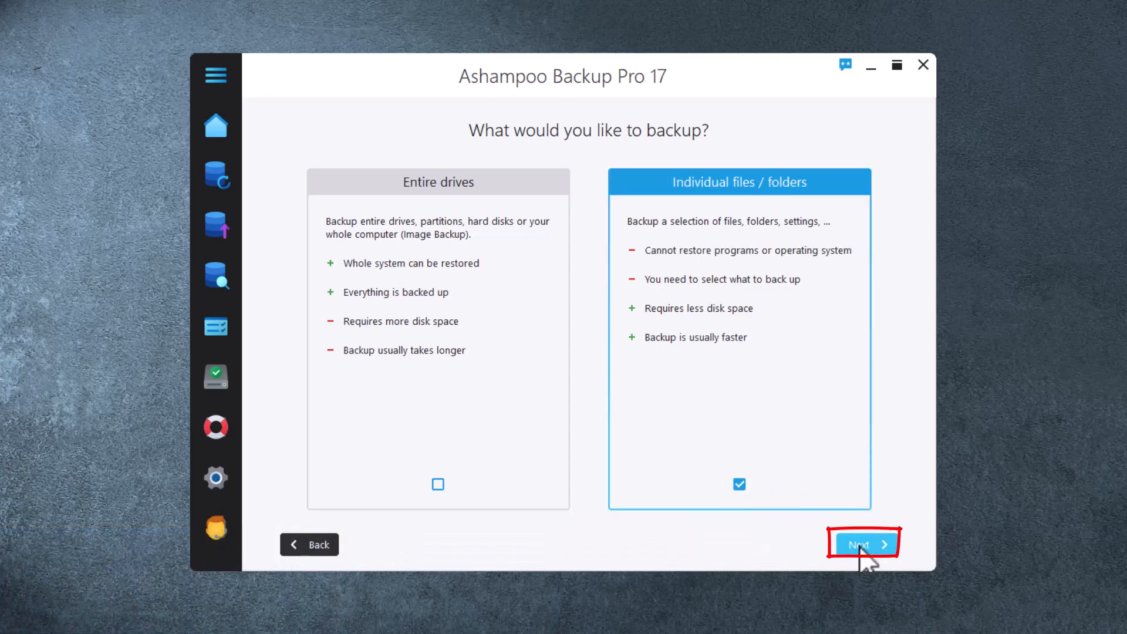
pyautogui.click(863, 544)
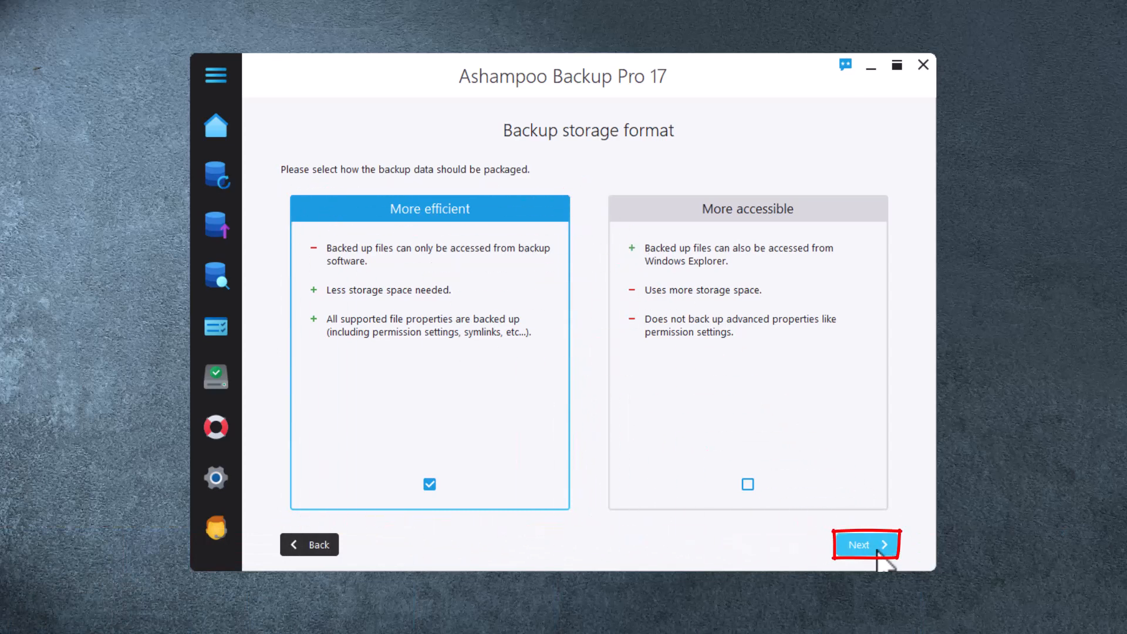
# Accept the more efficient storage format and tick the Documents standard folder
pyautogui.click(865, 544)
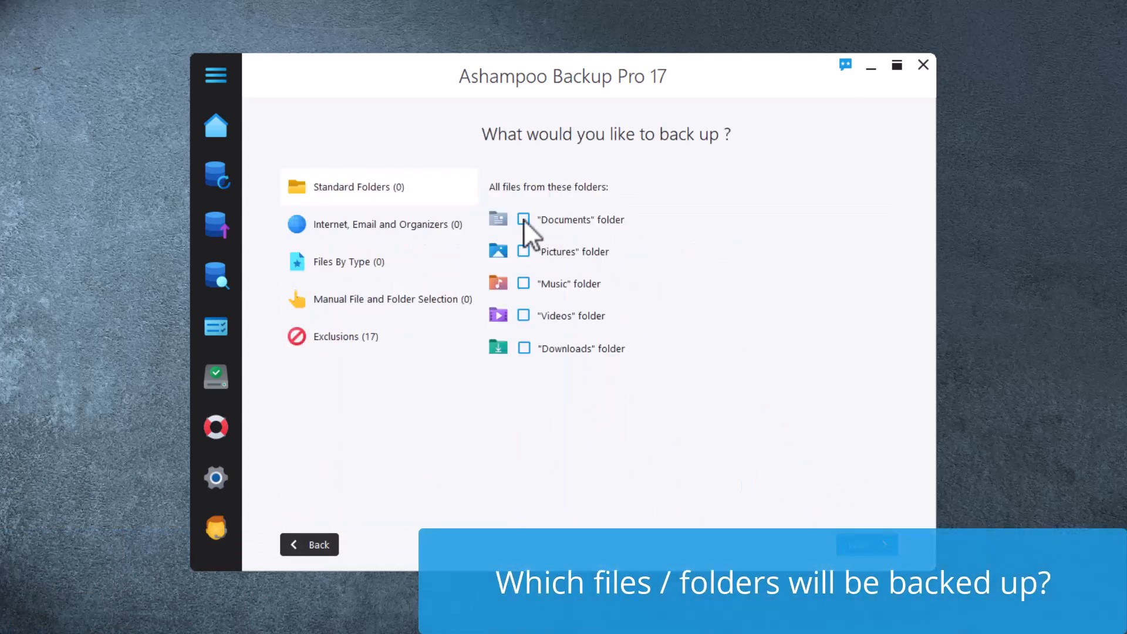
pyautogui.click(524, 220)
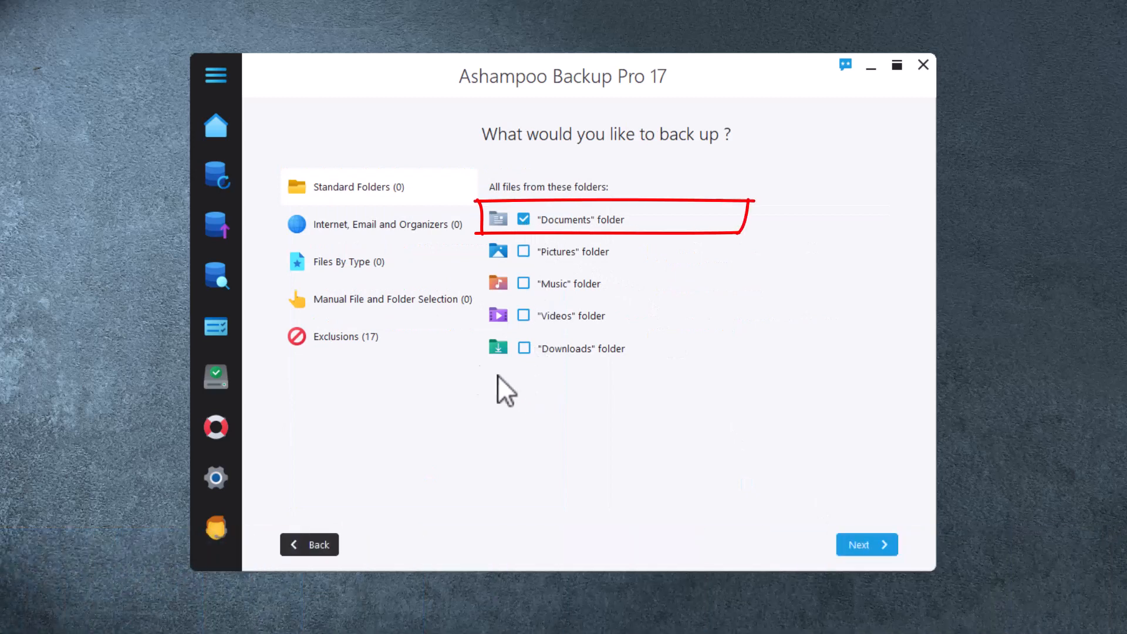
pyautogui.click(392, 299)
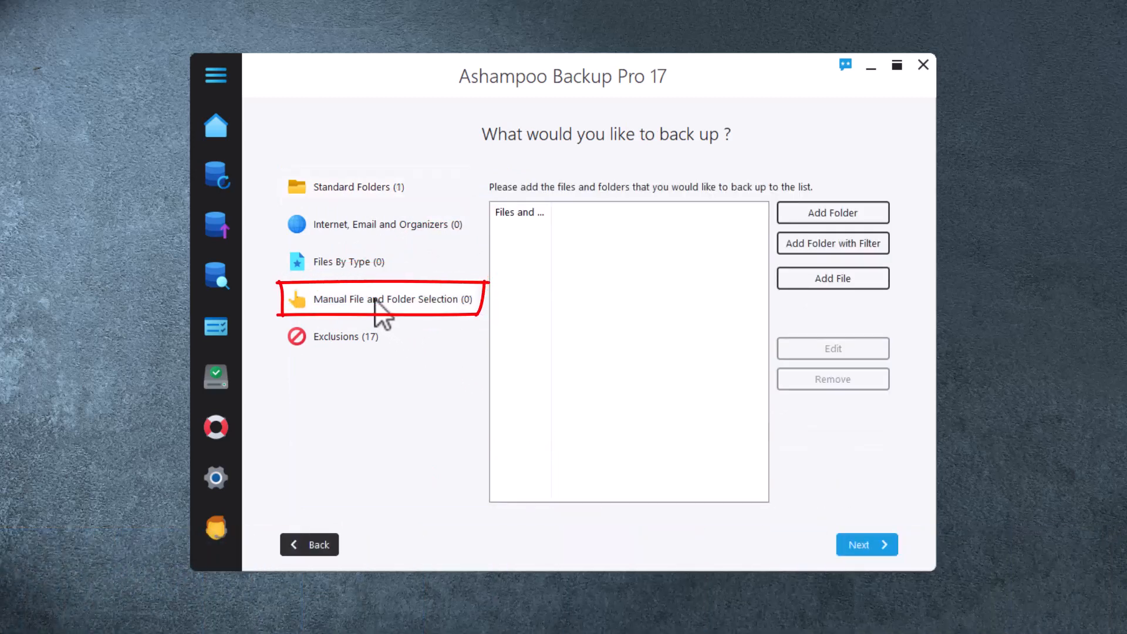
pyautogui.moveTo(831, 213)
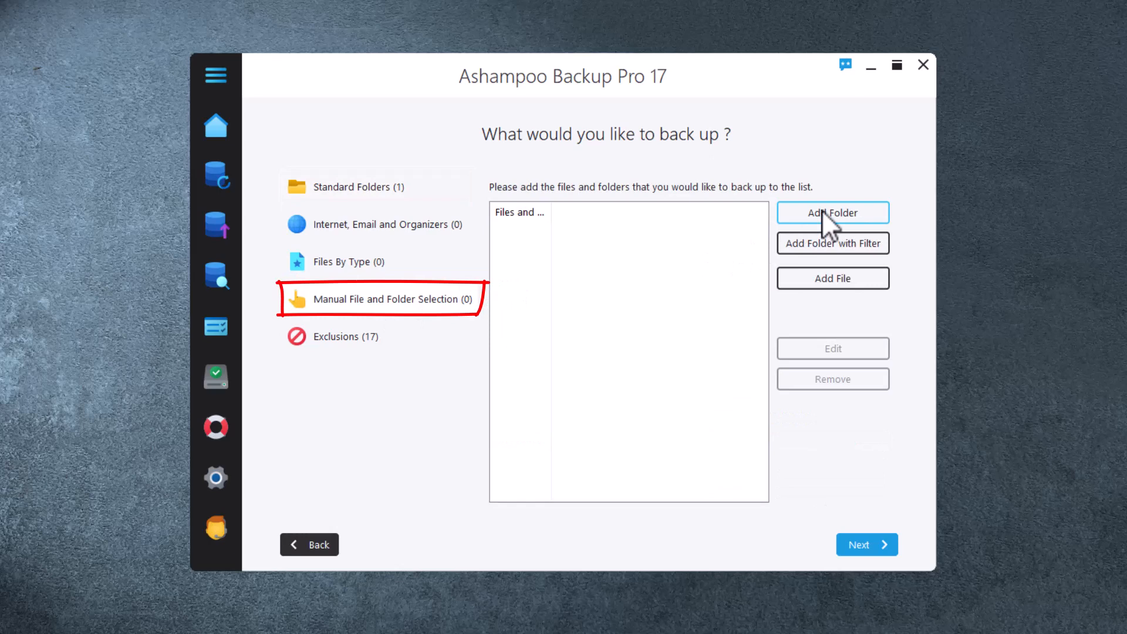
# Add the Documents folder manually via Add Folder and Browse, confirming with OK
pyautogui.click(832, 212)
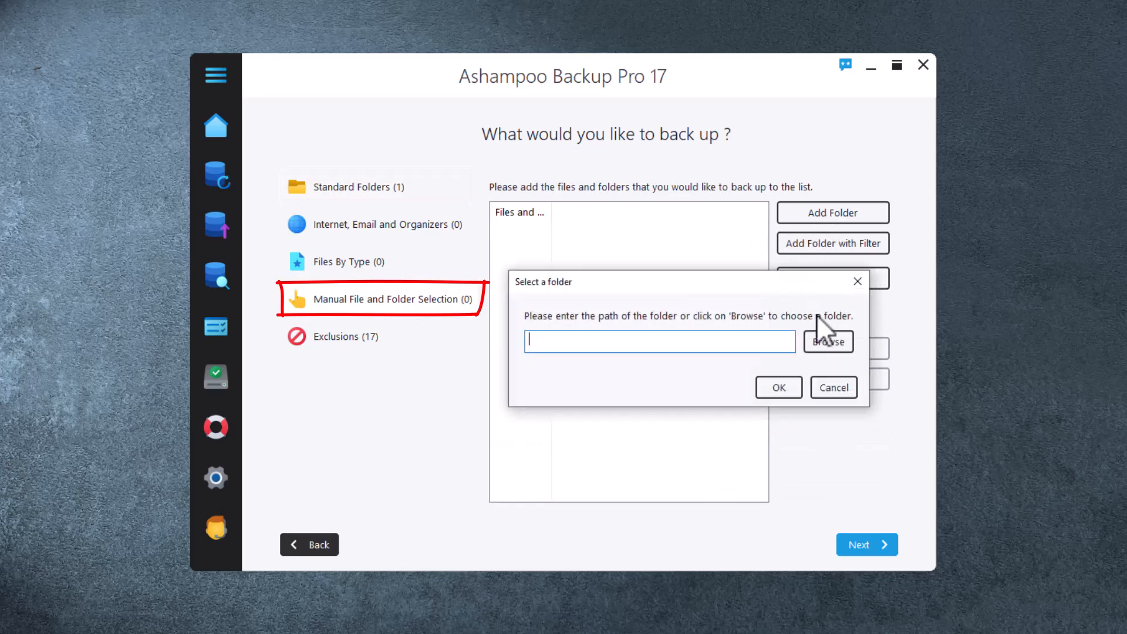
pyautogui.click(827, 342)
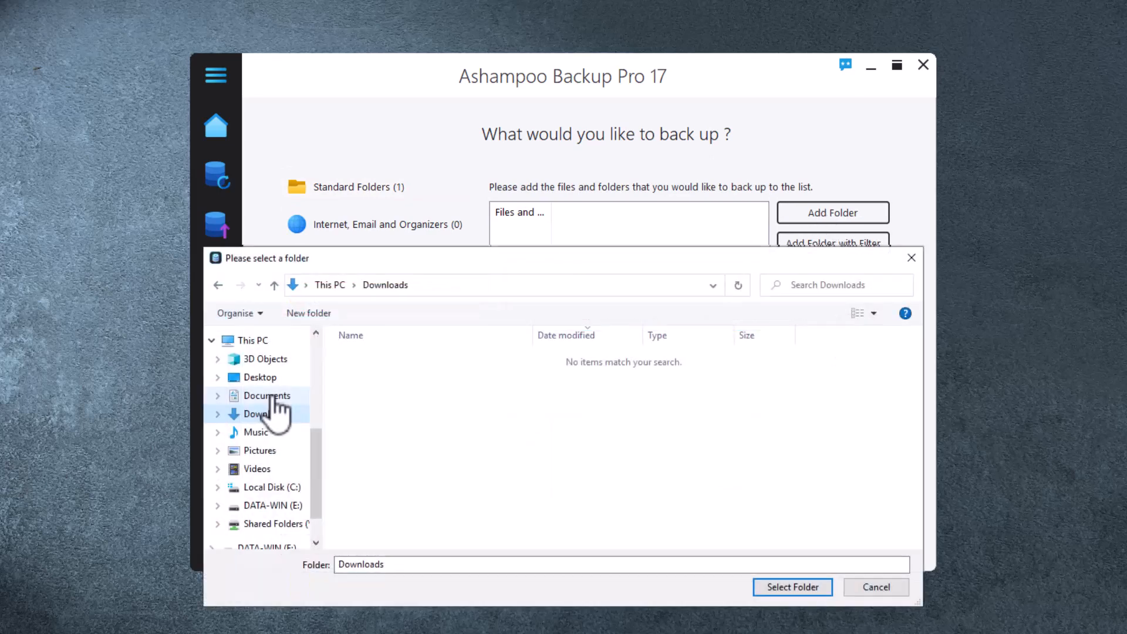
pyautogui.click(267, 396)
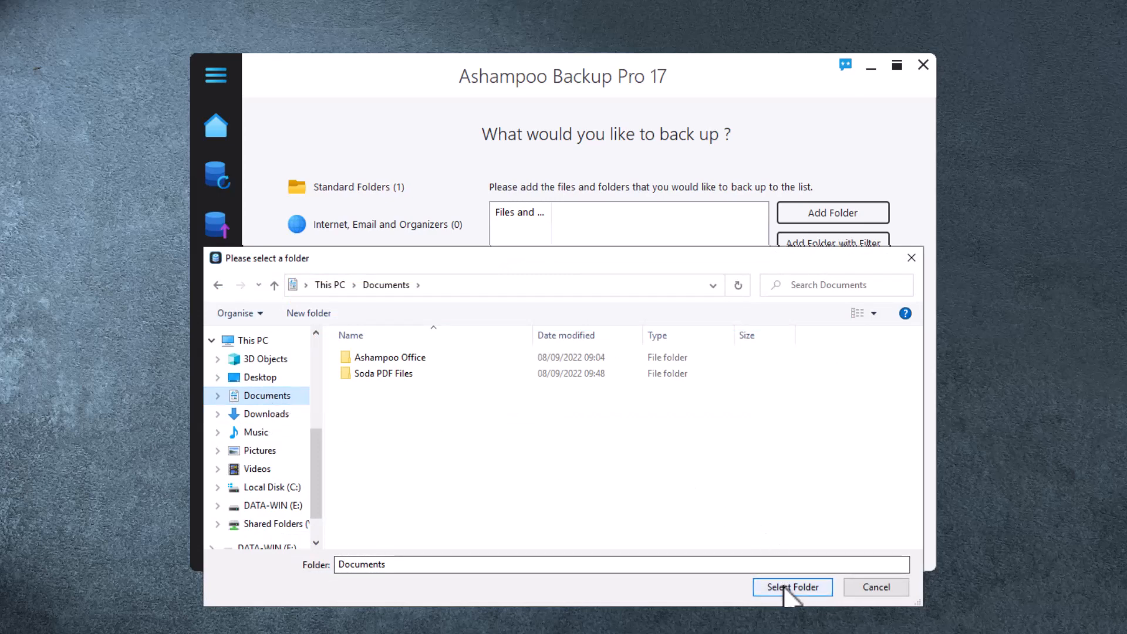
pyautogui.click(791, 587)
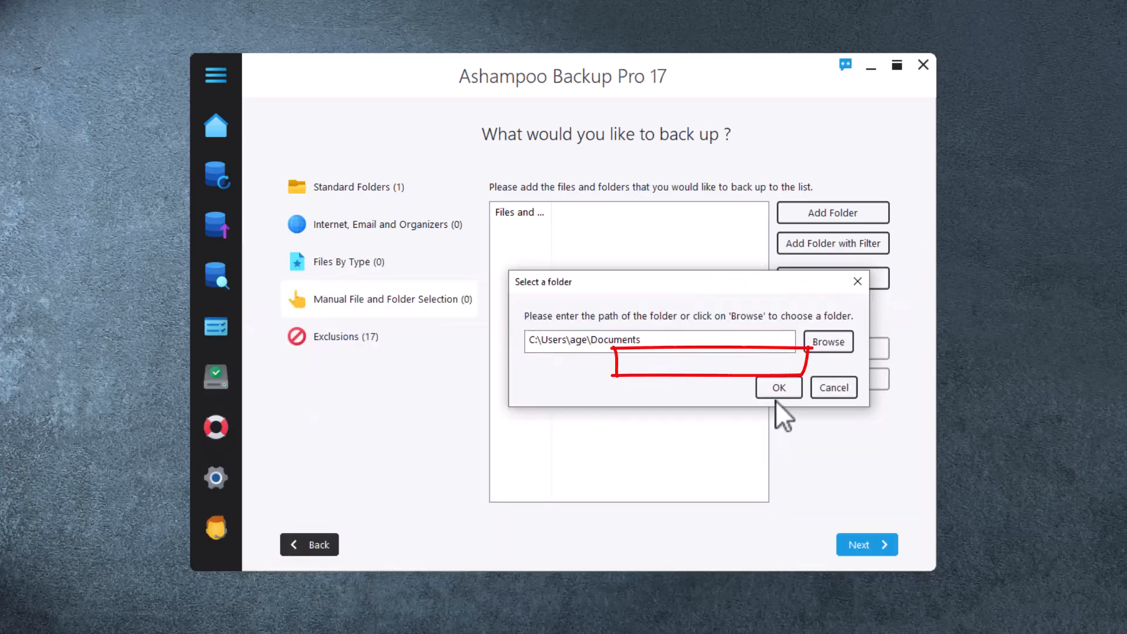
pyautogui.click(779, 388)
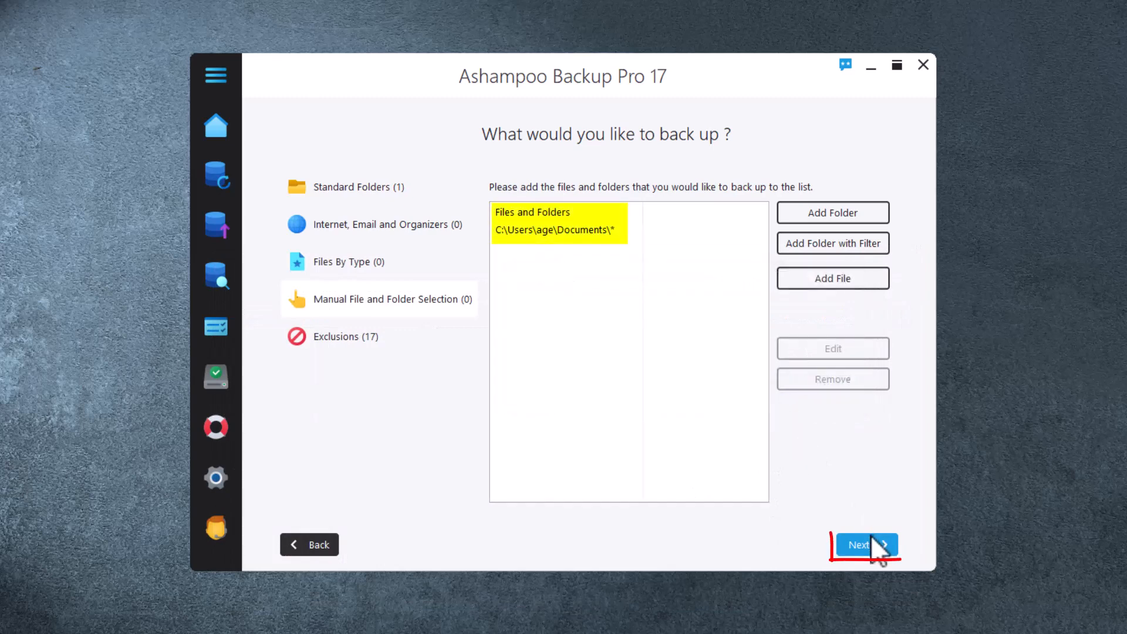
# Keep 'Do not encrypt the backup' and default ZLib compression through the Advanced Settings
pyautogui.click(865, 544)
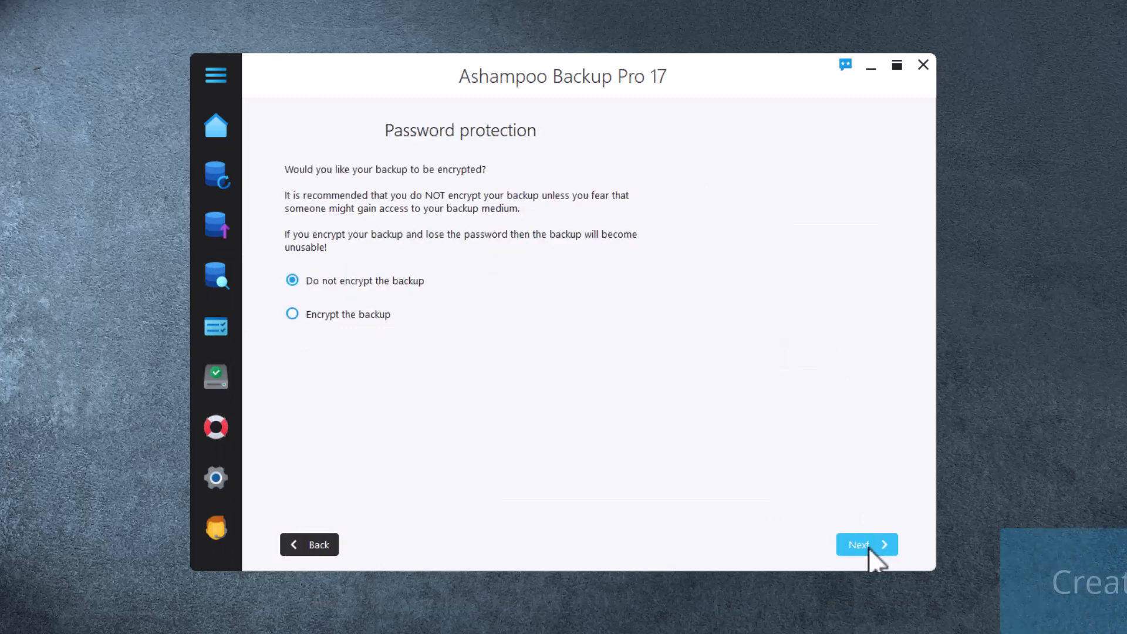
pyautogui.click(866, 544)
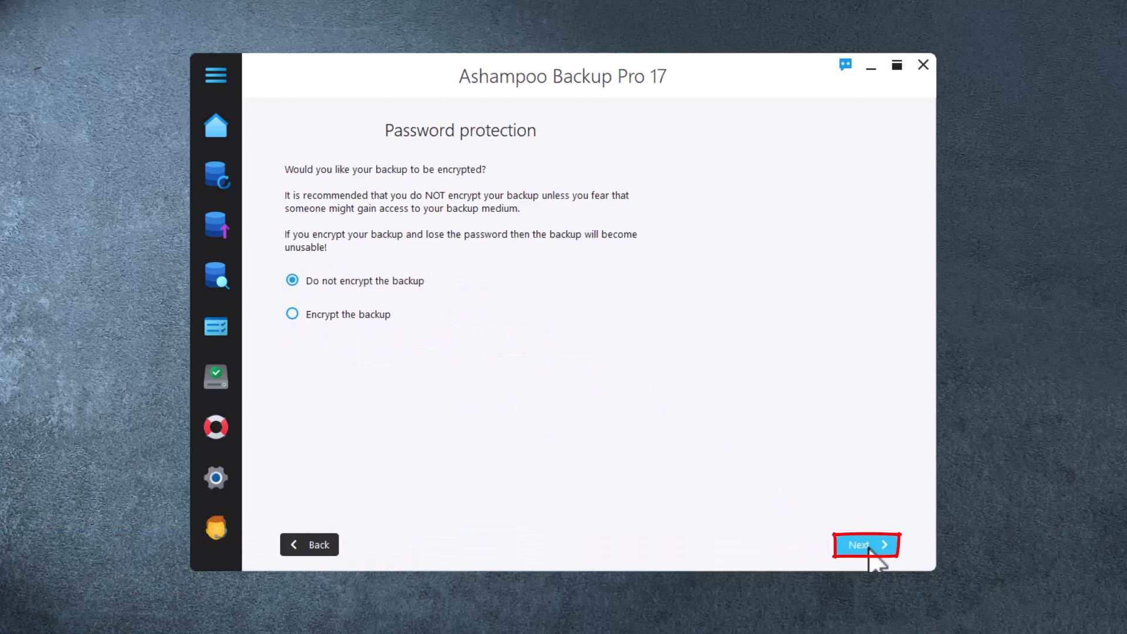
pyautogui.click(866, 544)
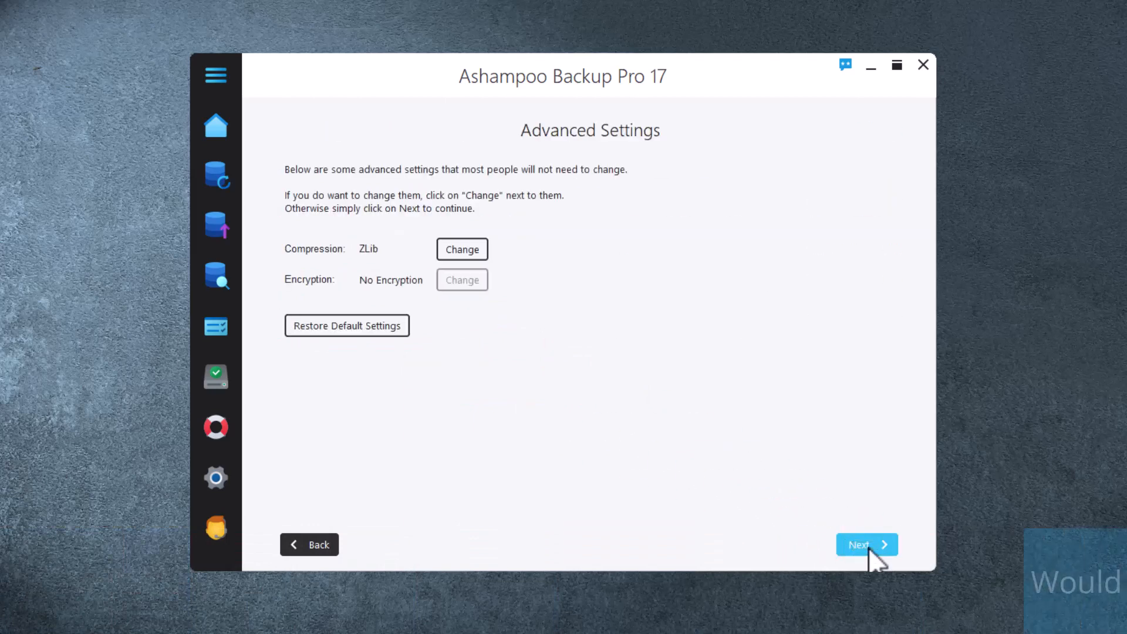
pyautogui.click(866, 544)
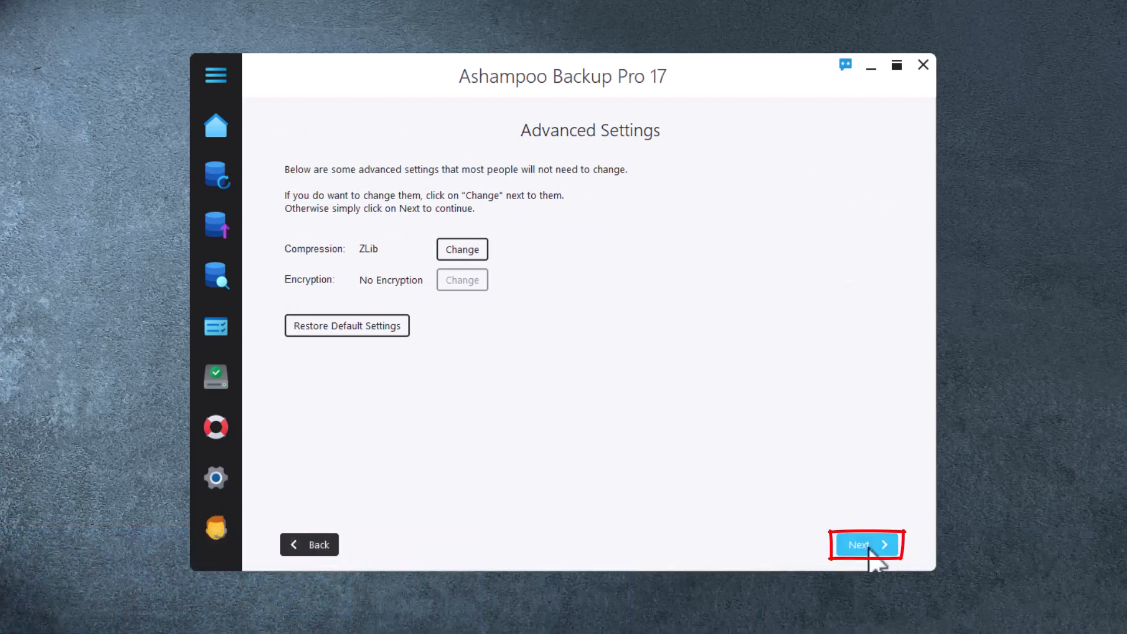
pyautogui.click(865, 543)
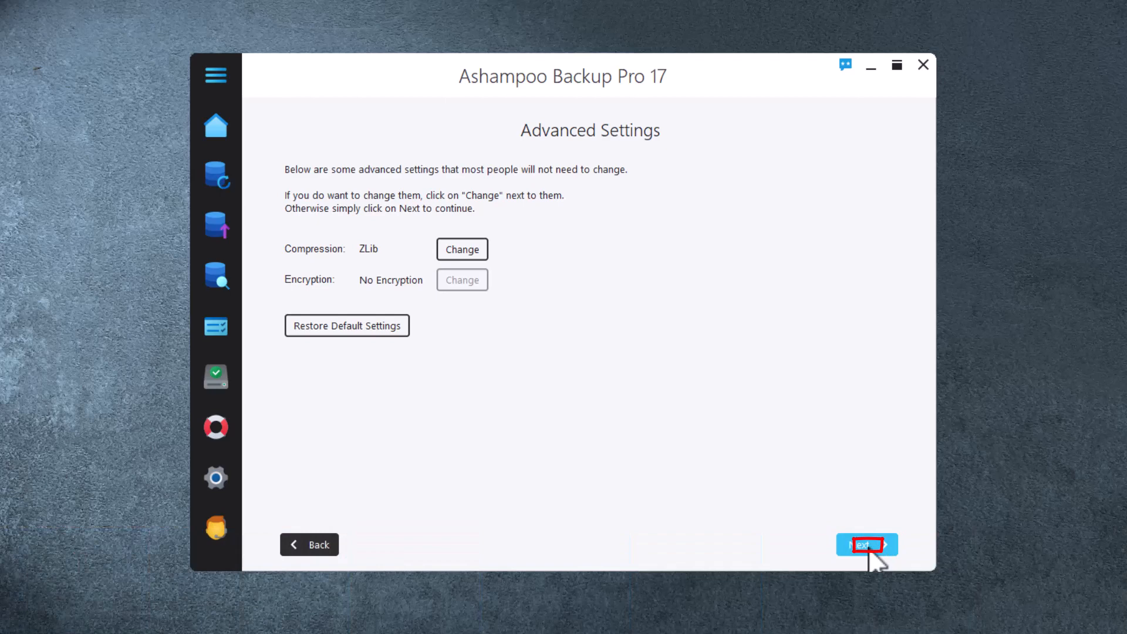
pyautogui.click(867, 544)
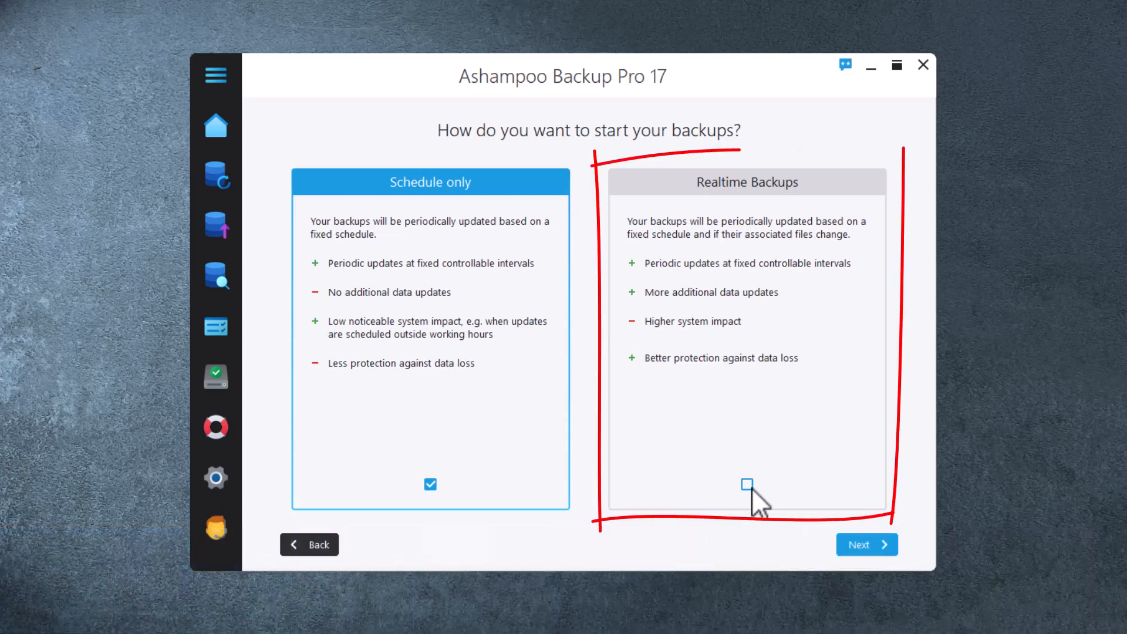
# Choose Realtime Backups as the start mode and proceed to the schedule
pyautogui.click(747, 484)
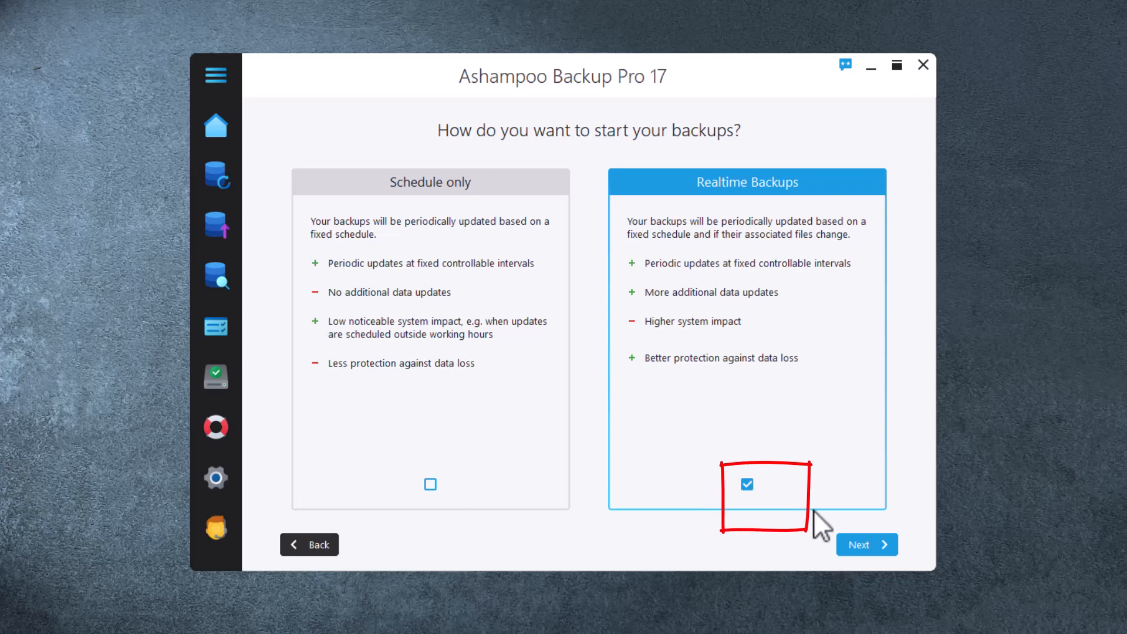
pyautogui.click(866, 544)
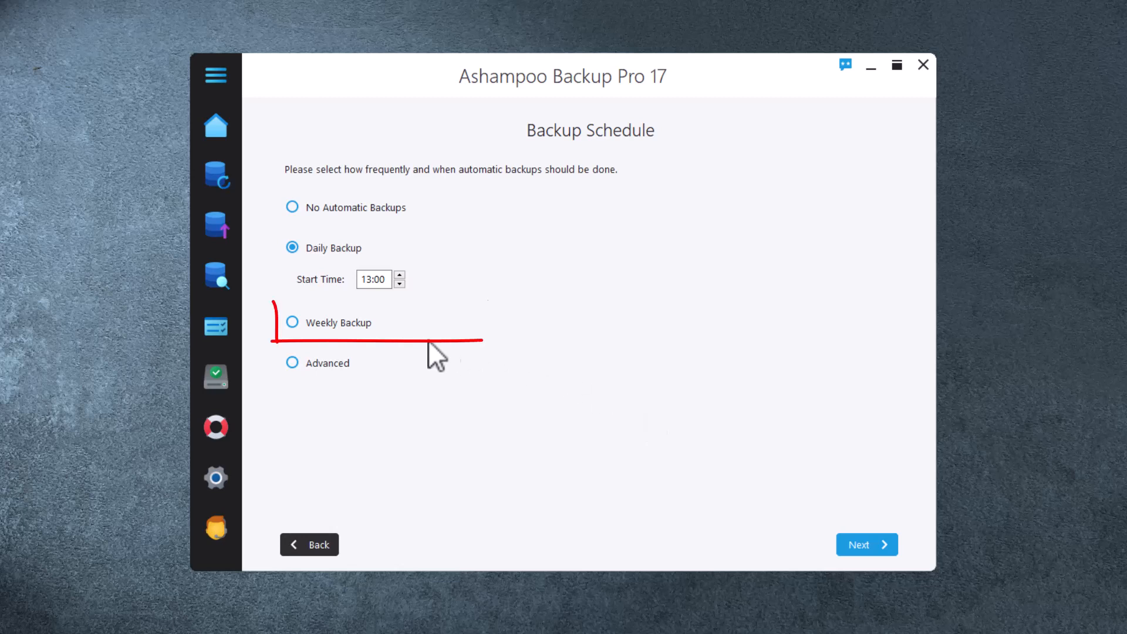
# Set a Weekly Backup schedule on Friday at 13:00
pyautogui.click(293, 322)
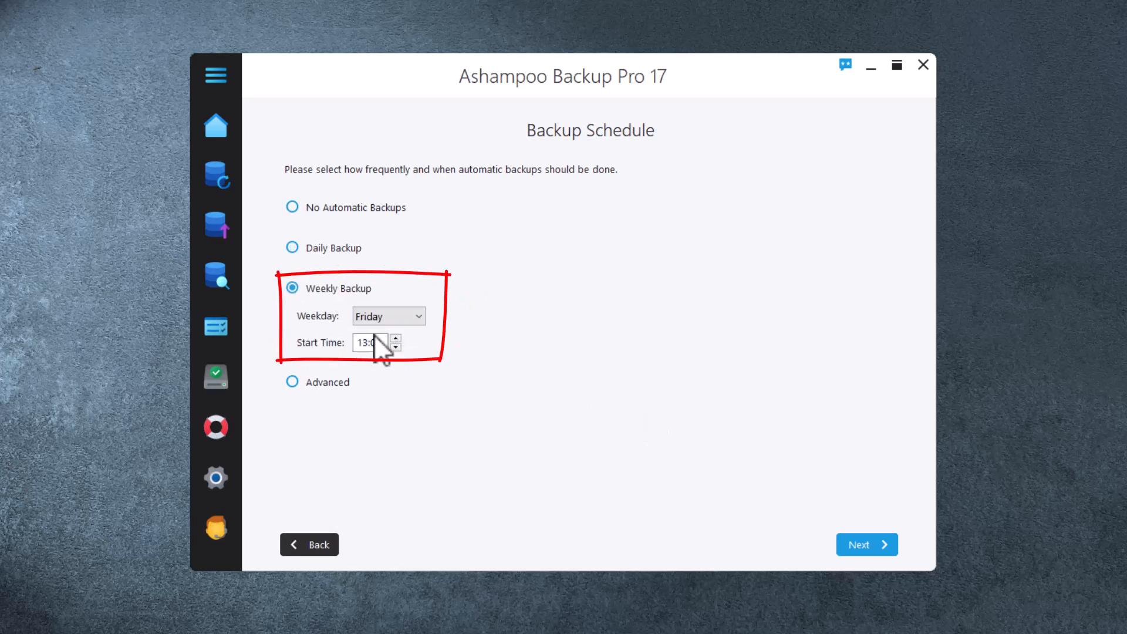
pyautogui.click(866, 544)
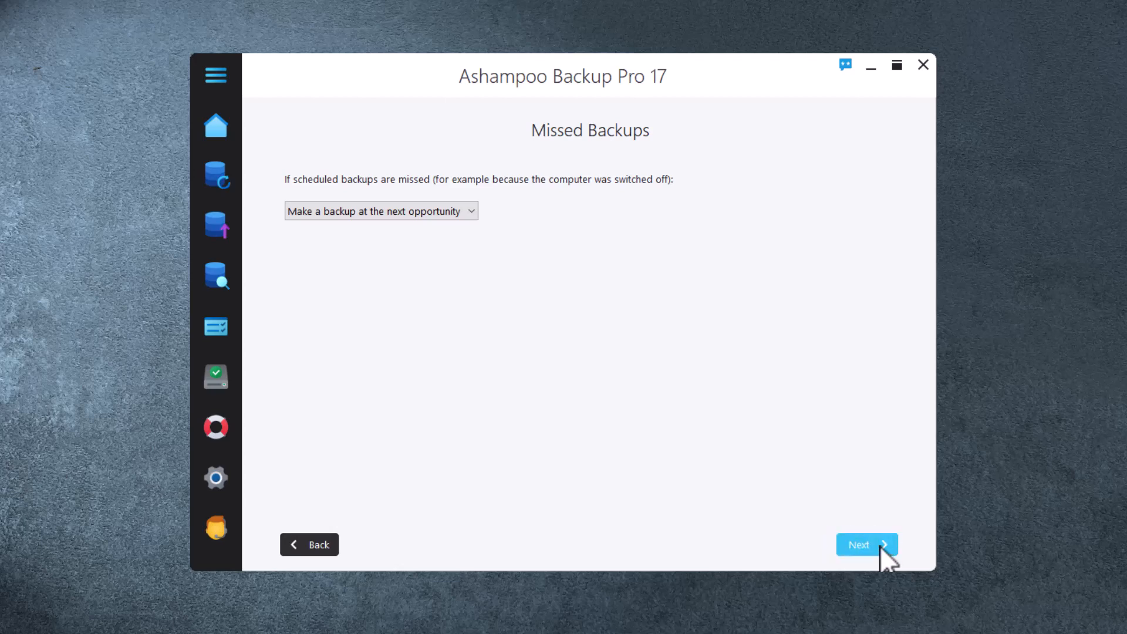
# Accept the default Missed Backups, Power Settings and Automatic Verification options
pyautogui.click(867, 544)
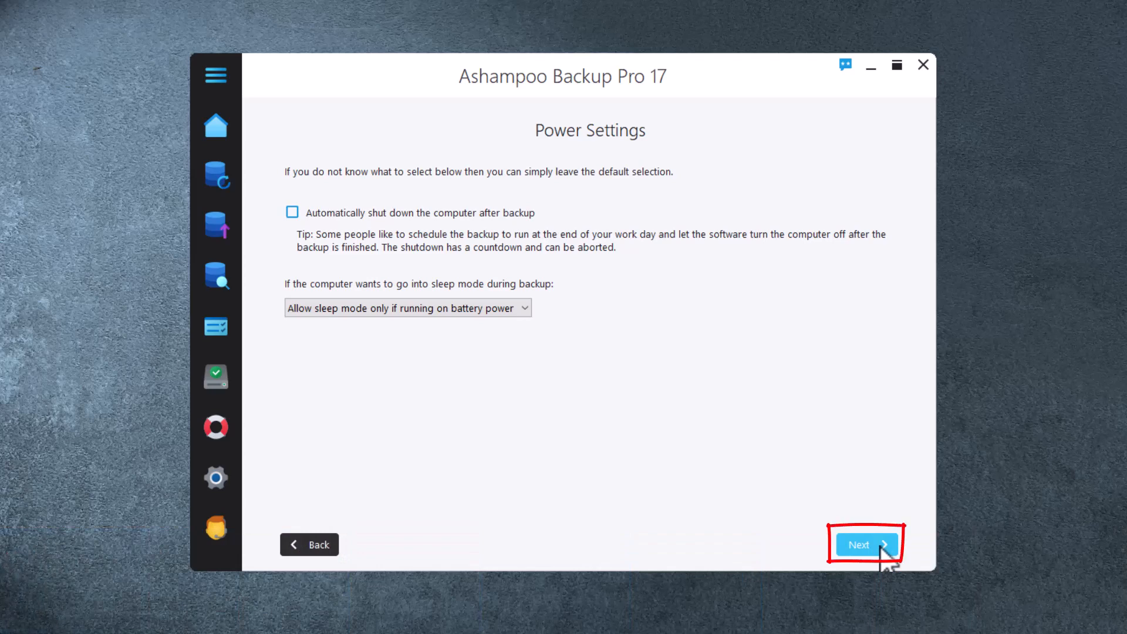
pyautogui.click(865, 544)
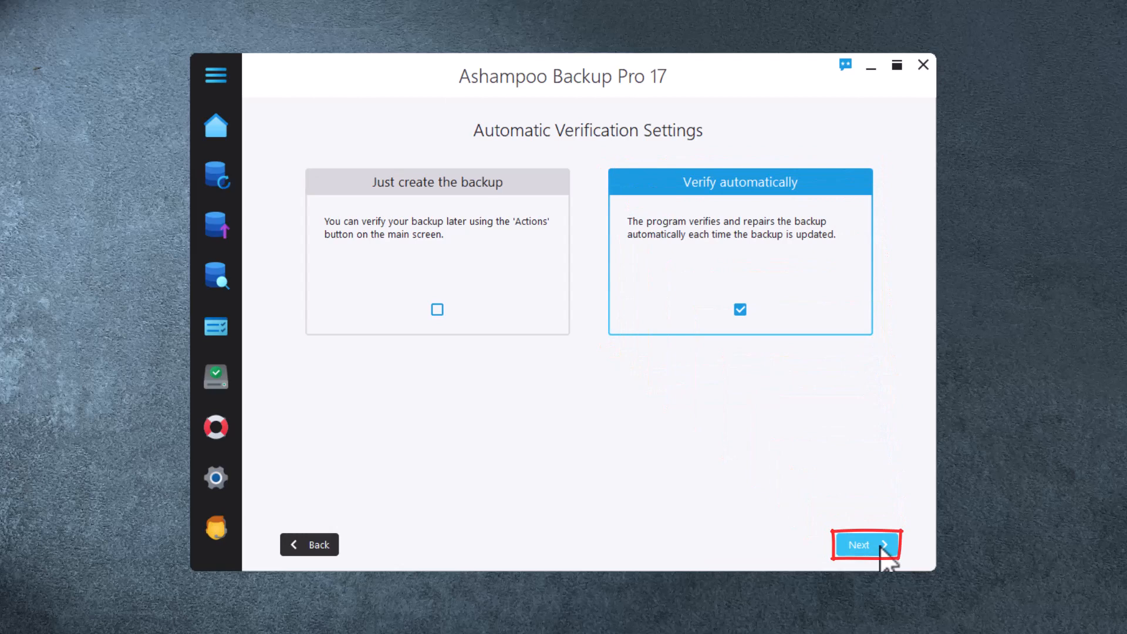
pyautogui.click(866, 544)
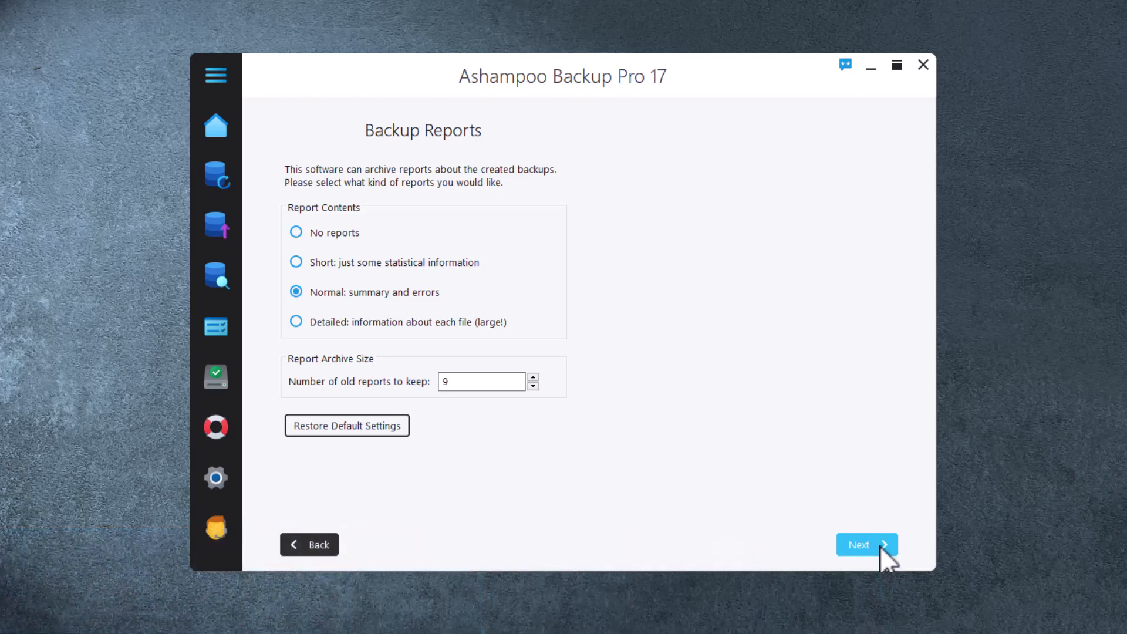
# Keep Normal reports, no report emails and 30-day version history to reach the Summary
pyautogui.click(865, 544)
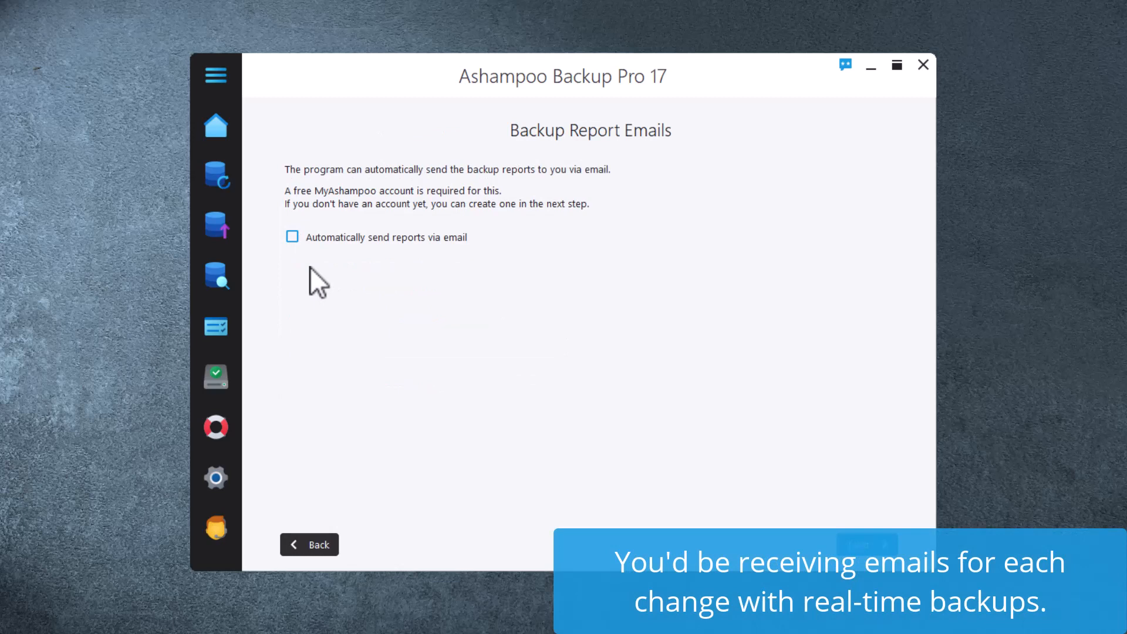
pyautogui.moveTo(301, 258)
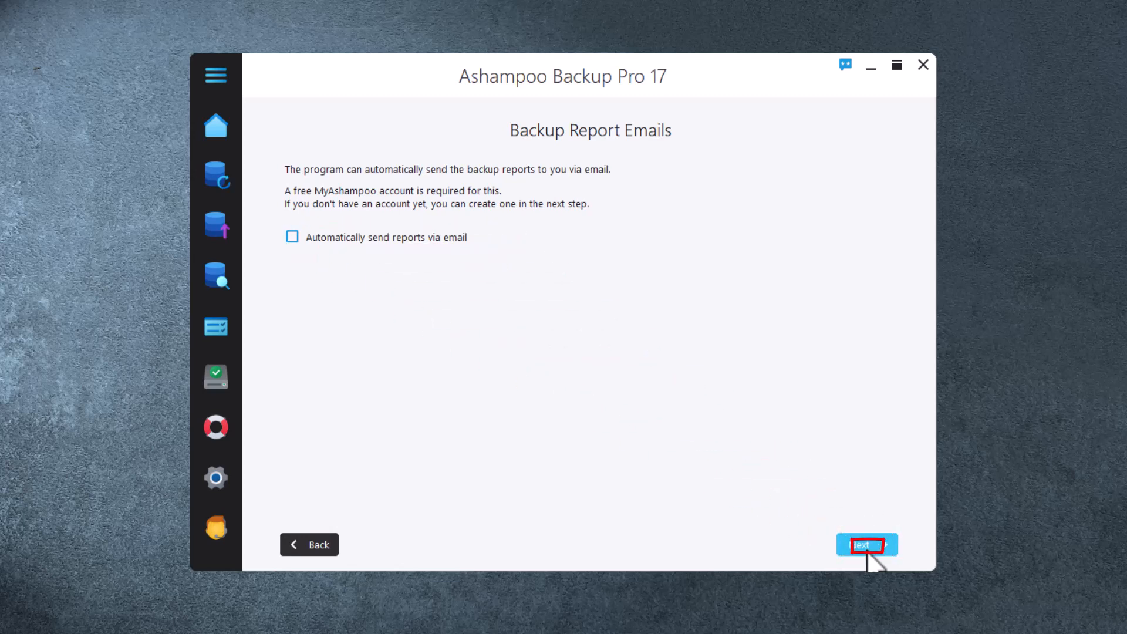
pyautogui.click(867, 543)
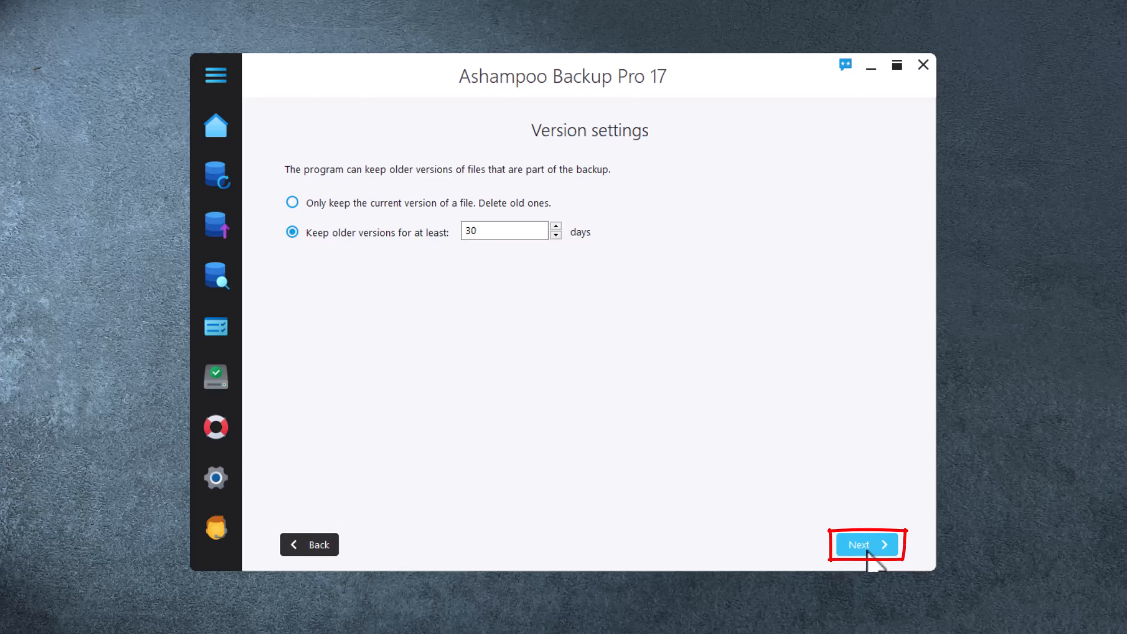
pyautogui.click(865, 543)
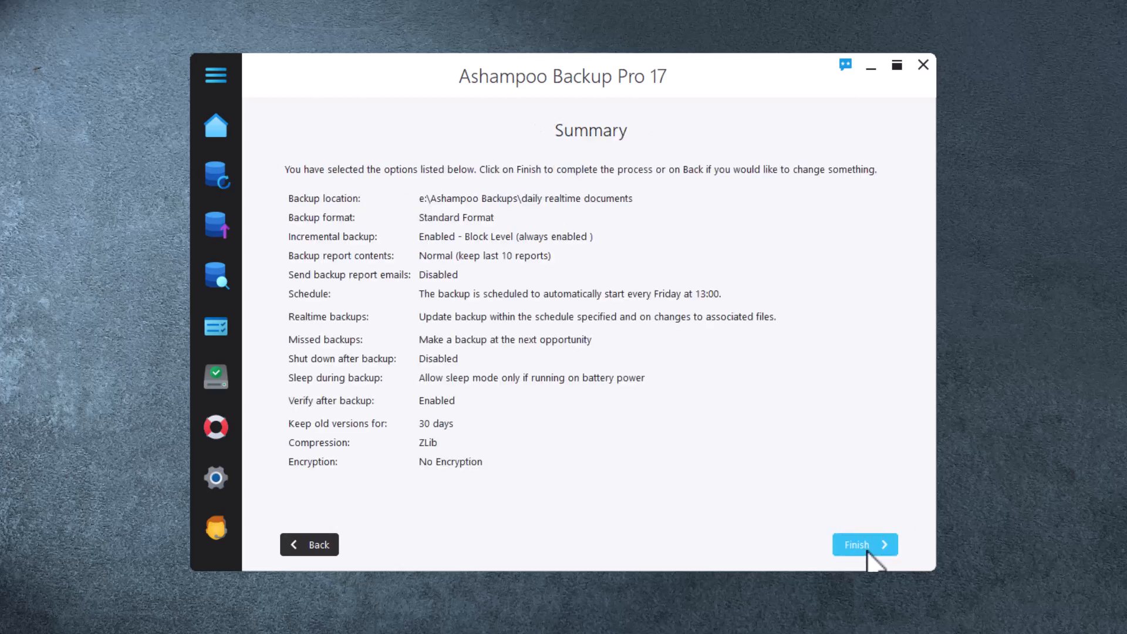
# Finish the plan from the Summary and approve the User Account Control prompt to save it
pyautogui.click(866, 544)
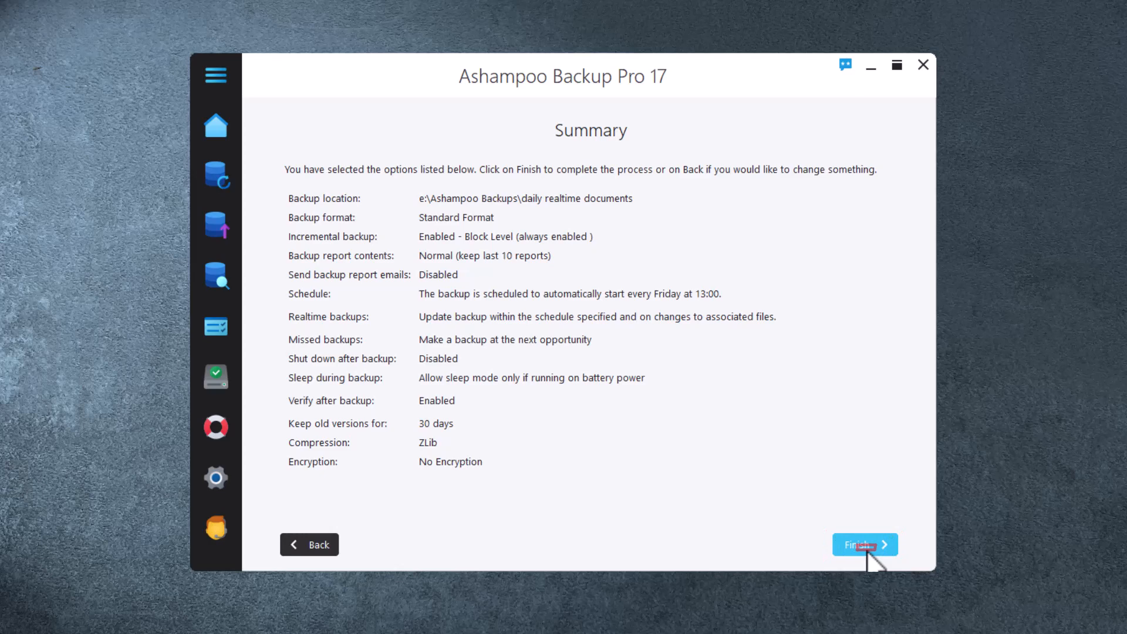
pyautogui.click(863, 544)
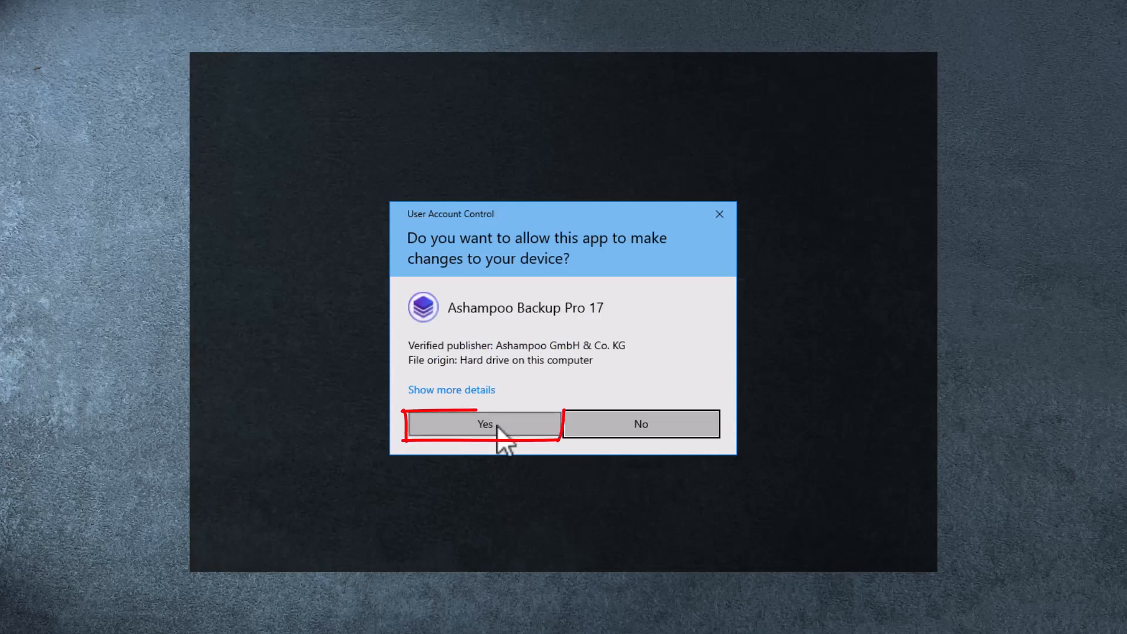
pyautogui.click(482, 423)
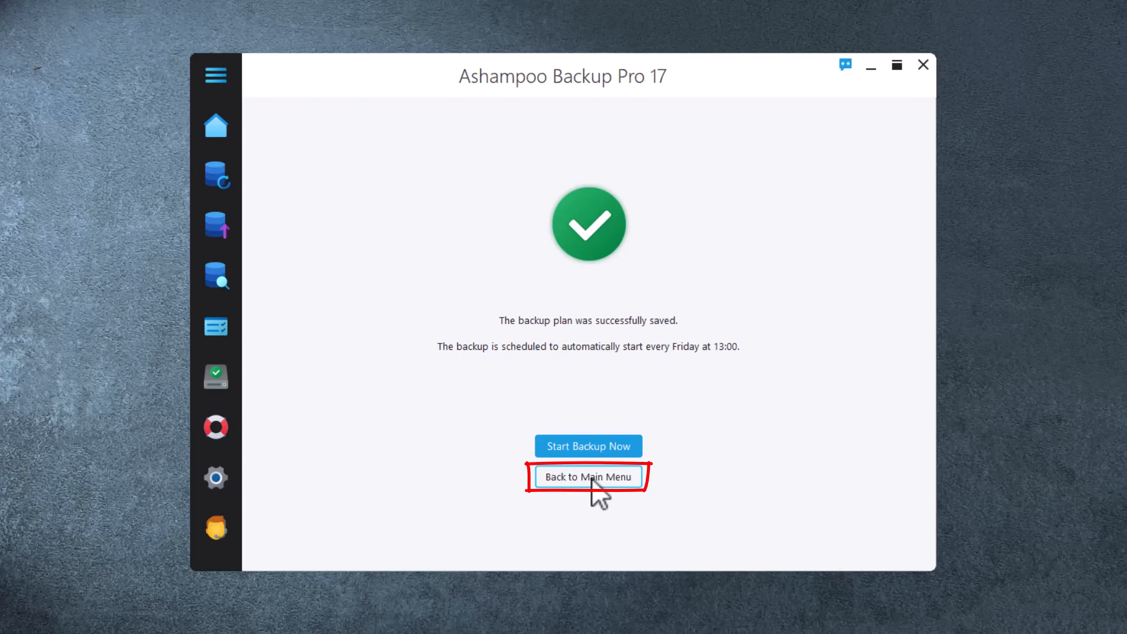
# Show full details of the 'daily realtime documents' plan from the Backup Plans list, including its action options
pyautogui.click(587, 476)
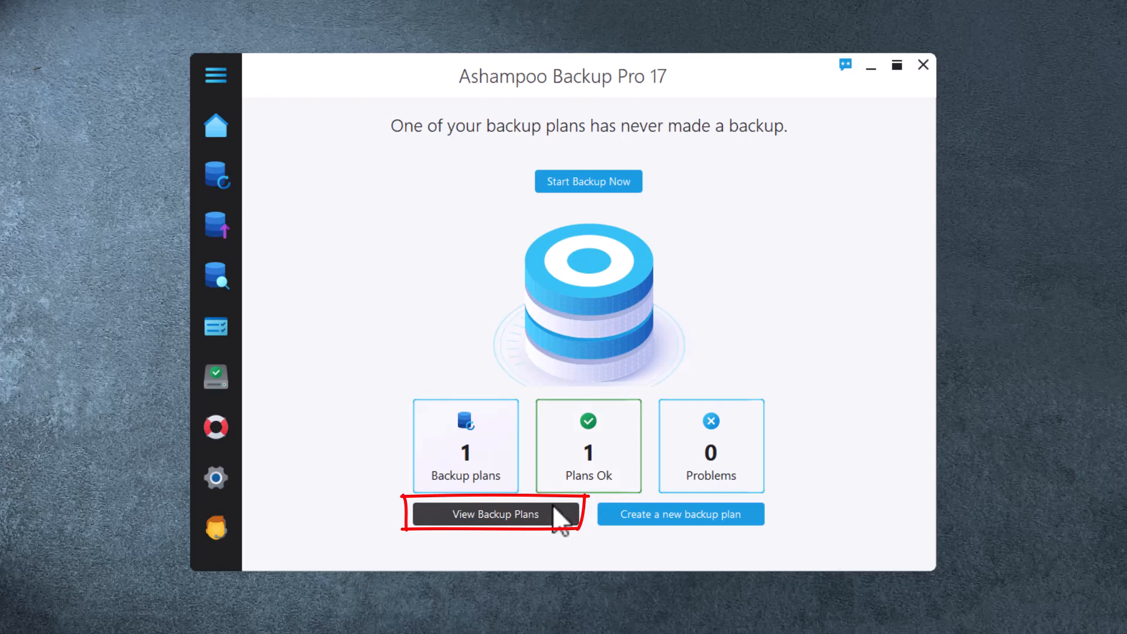
pyautogui.click(494, 514)
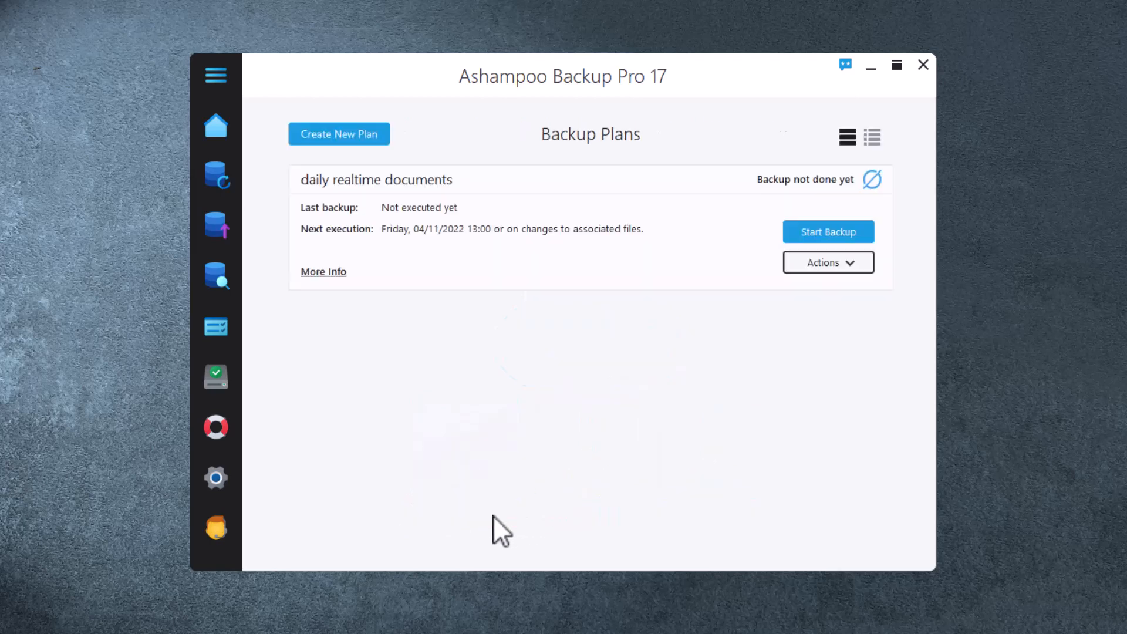
pyautogui.moveTo(323, 271)
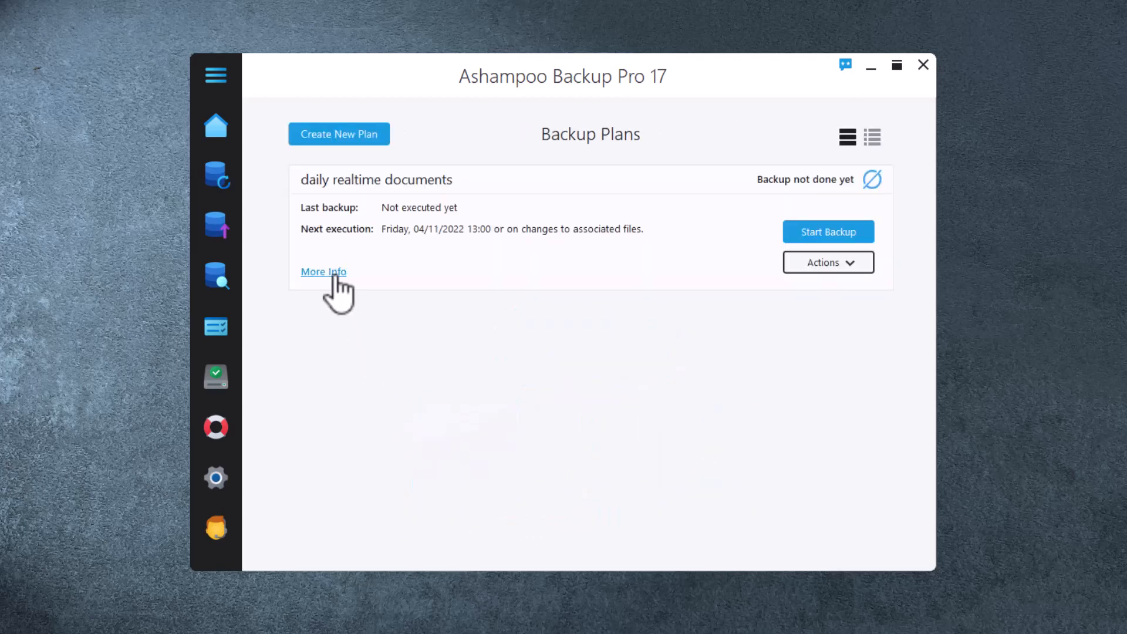
pyautogui.click(323, 272)
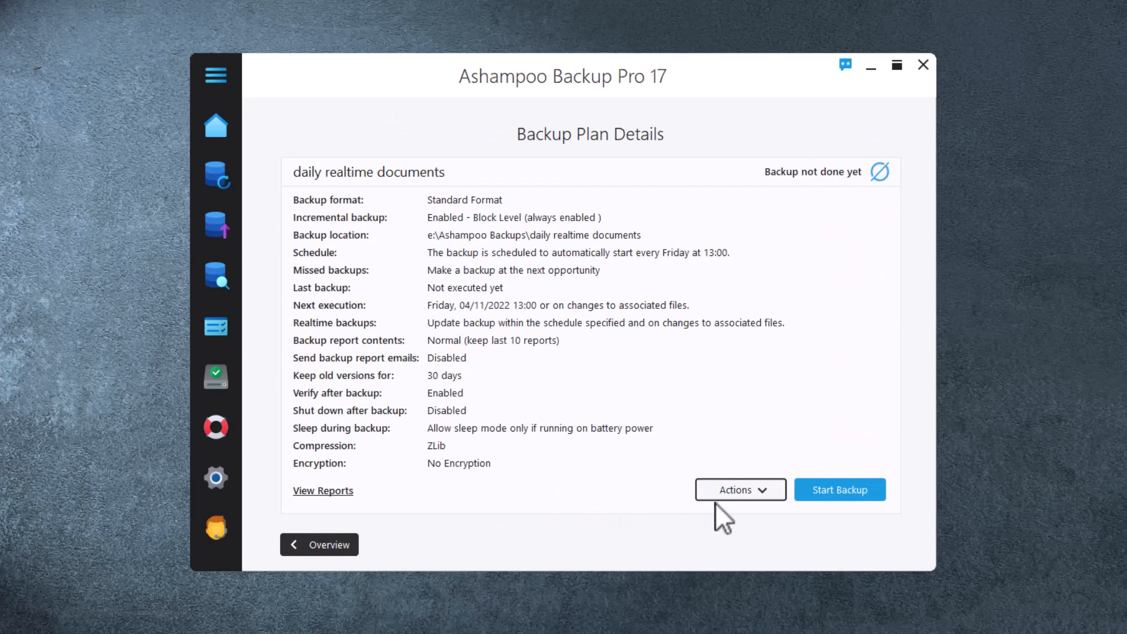
pyautogui.click(740, 490)
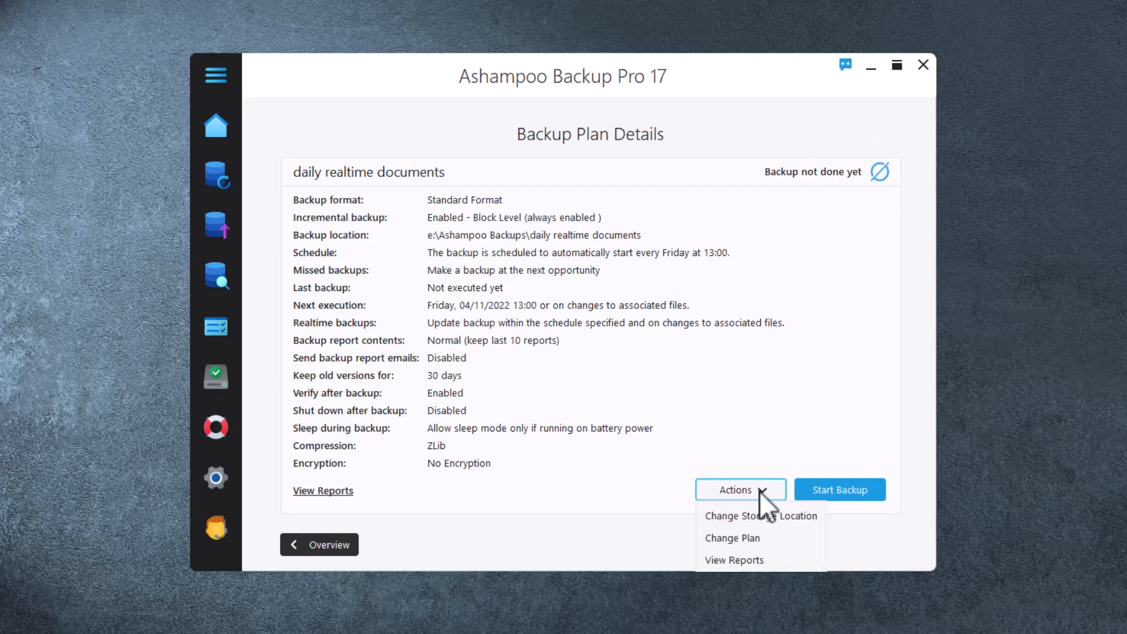
# Dismiss the action options and return via the plans list to the main overview
pyautogui.click(568, 520)
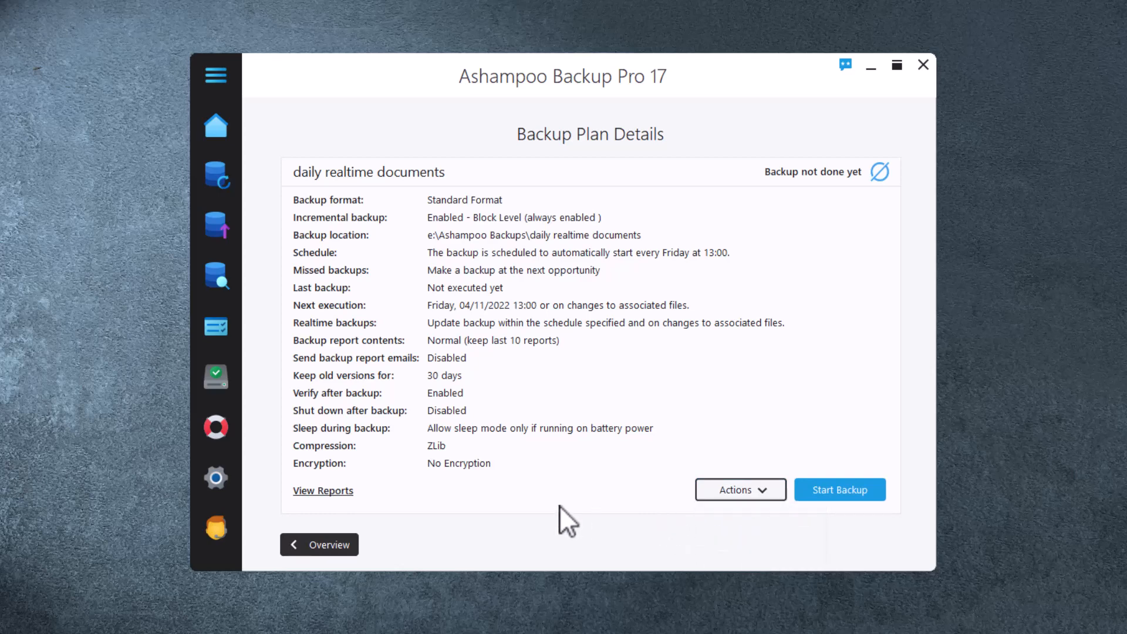
pyautogui.click(320, 544)
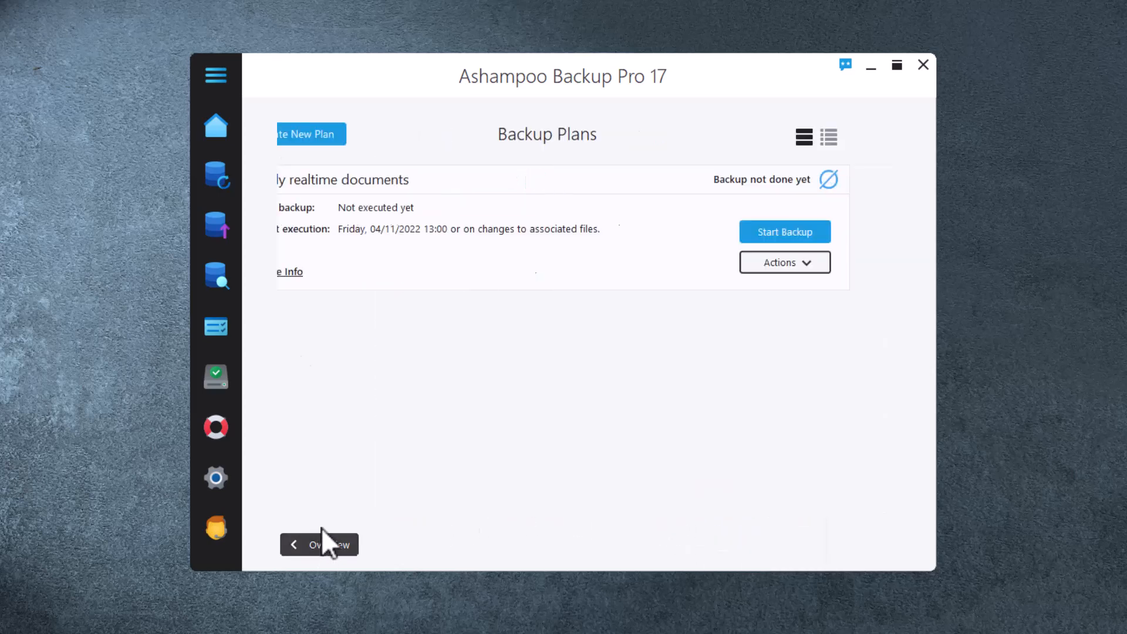
pyautogui.click(215, 126)
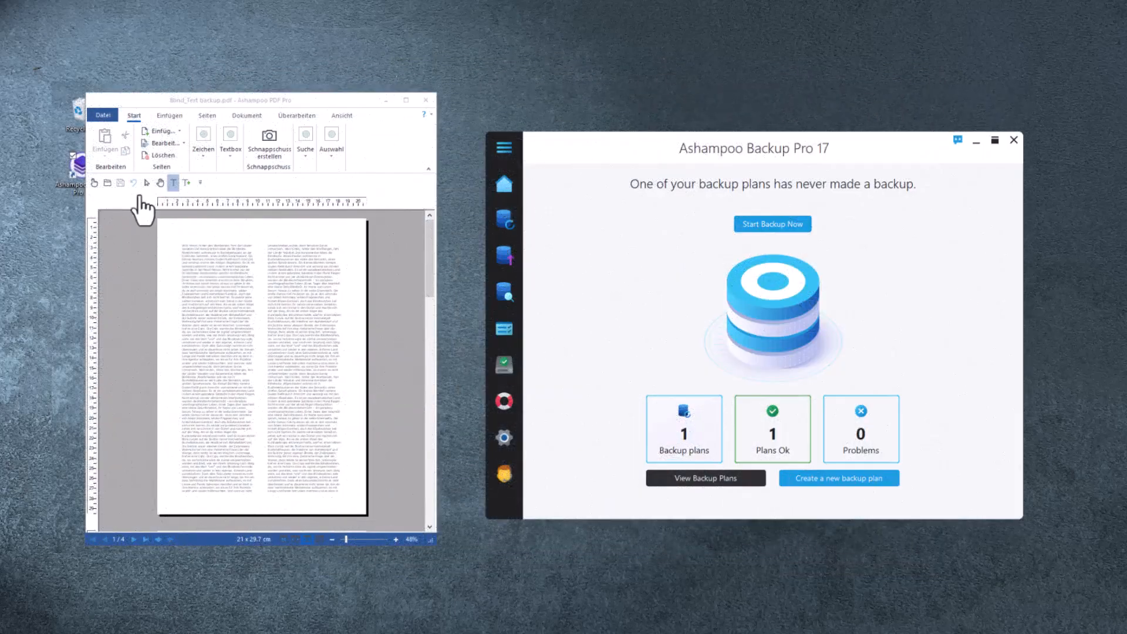
# Save the Blind_Text PDF under its existing name in PDF Pro and close the document
pyautogui.click(104, 115)
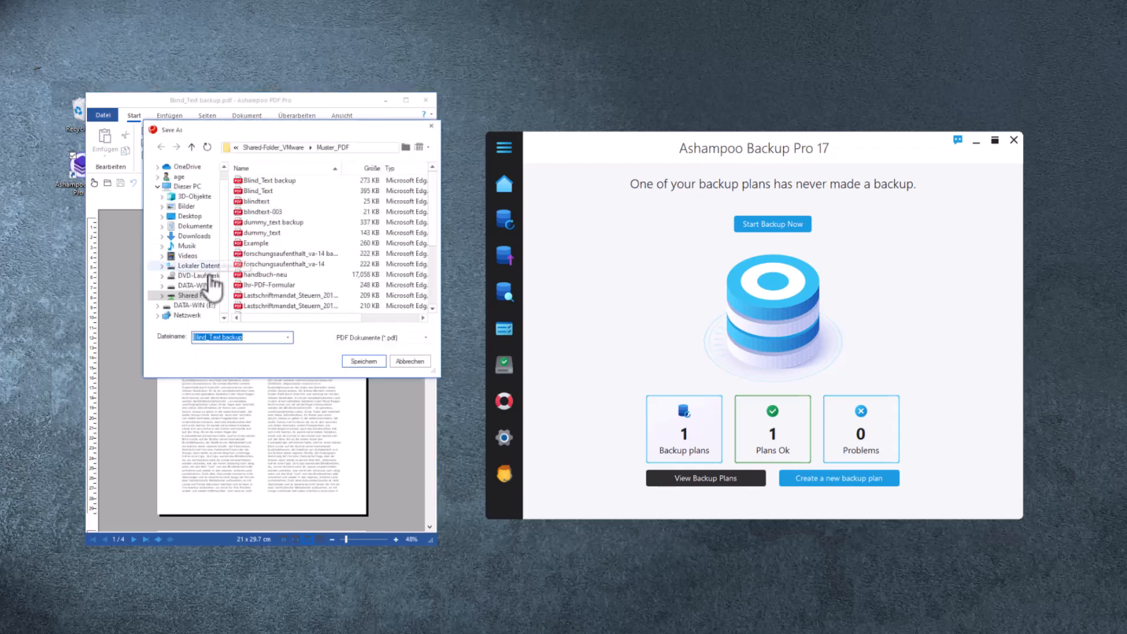
pyautogui.click(363, 360)
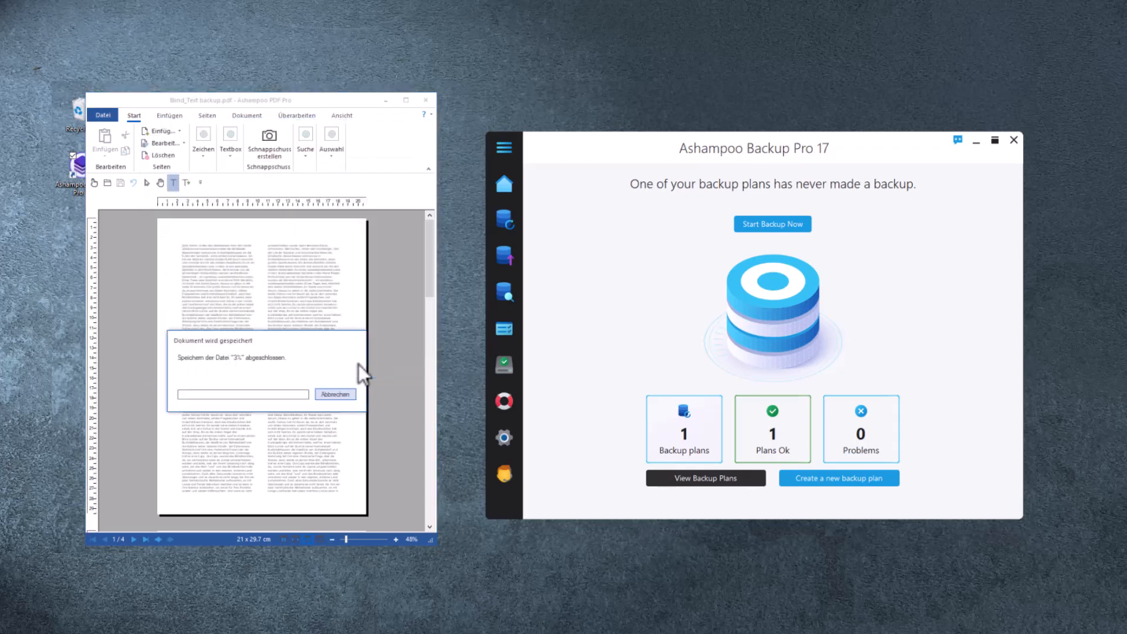
pyautogui.click(773, 223)
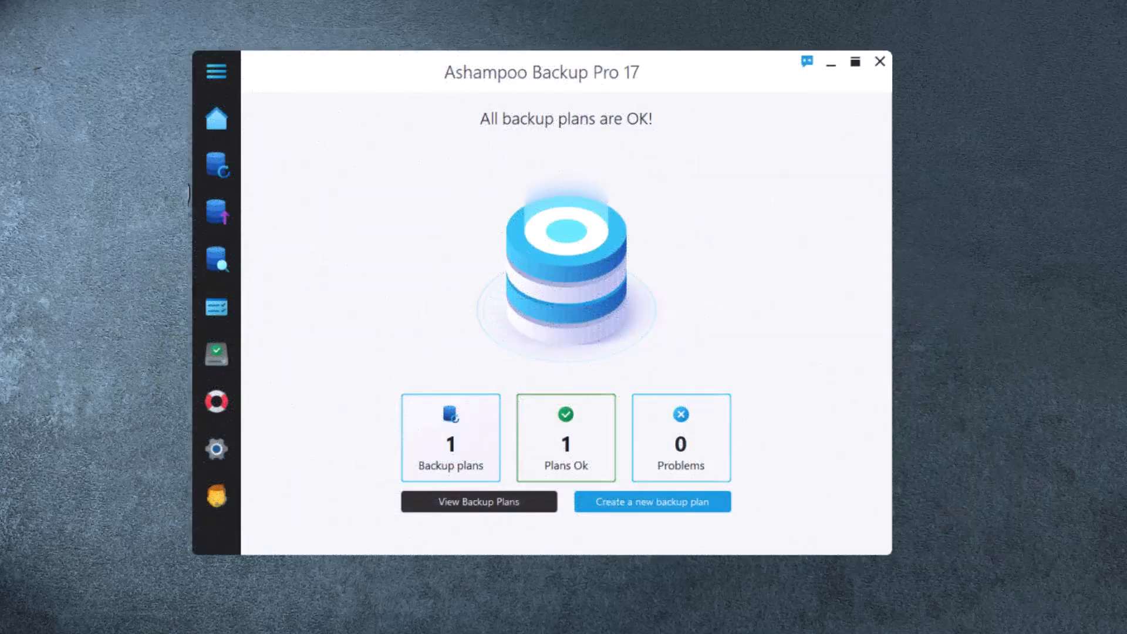
# Check the Backup Plans overview shows 'daily realtime documents' successful, then browse View Backup
pyautogui.click(216, 71)
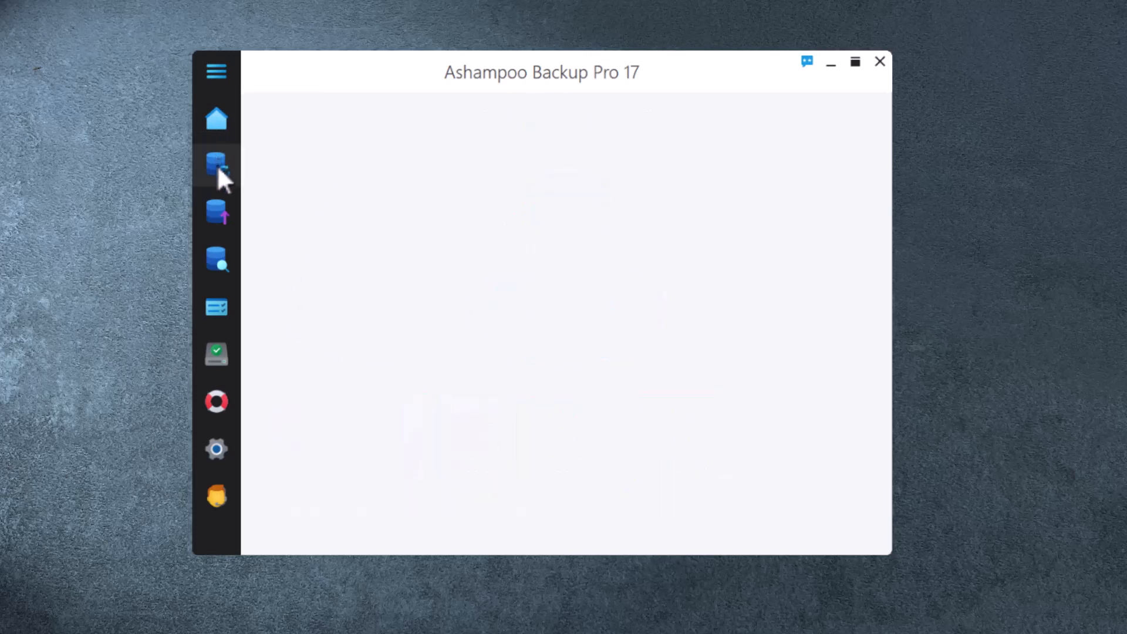
pyautogui.click(216, 164)
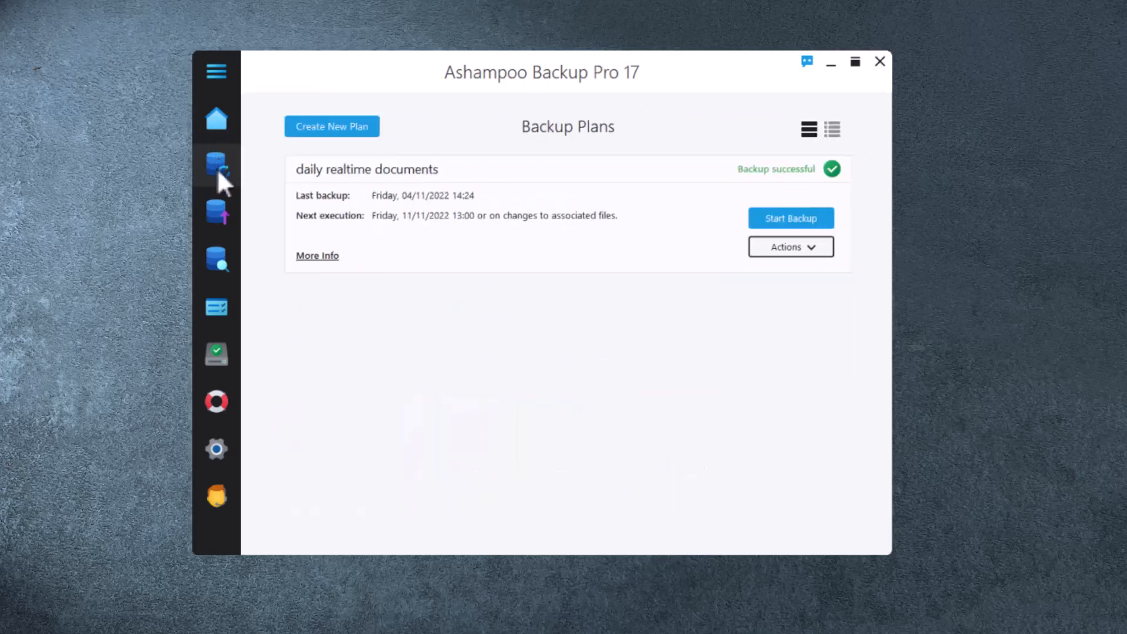
pyautogui.click(217, 211)
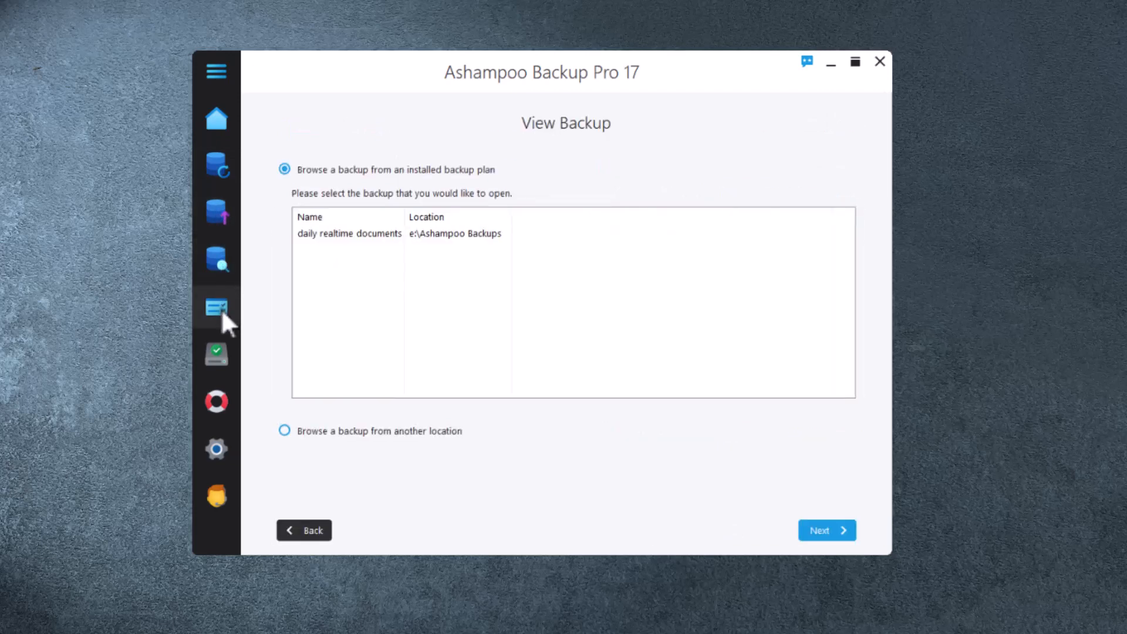
# Browse backup reports and Check Hard Disks, ending on the Rescue Medium creation page
pyautogui.click(216, 354)
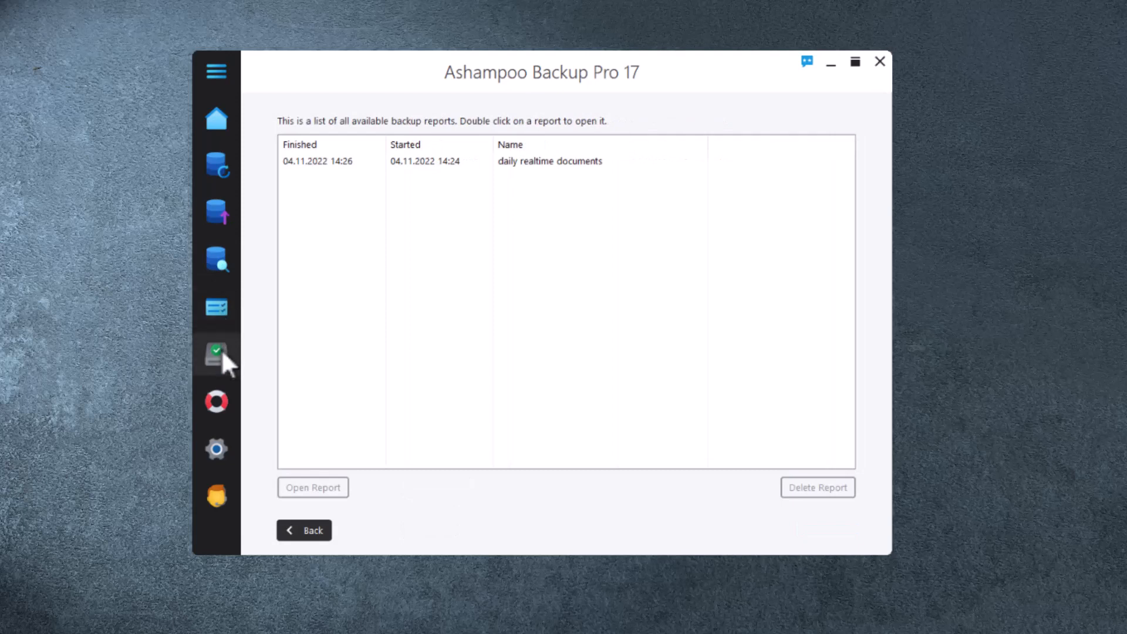
pyautogui.click(216, 352)
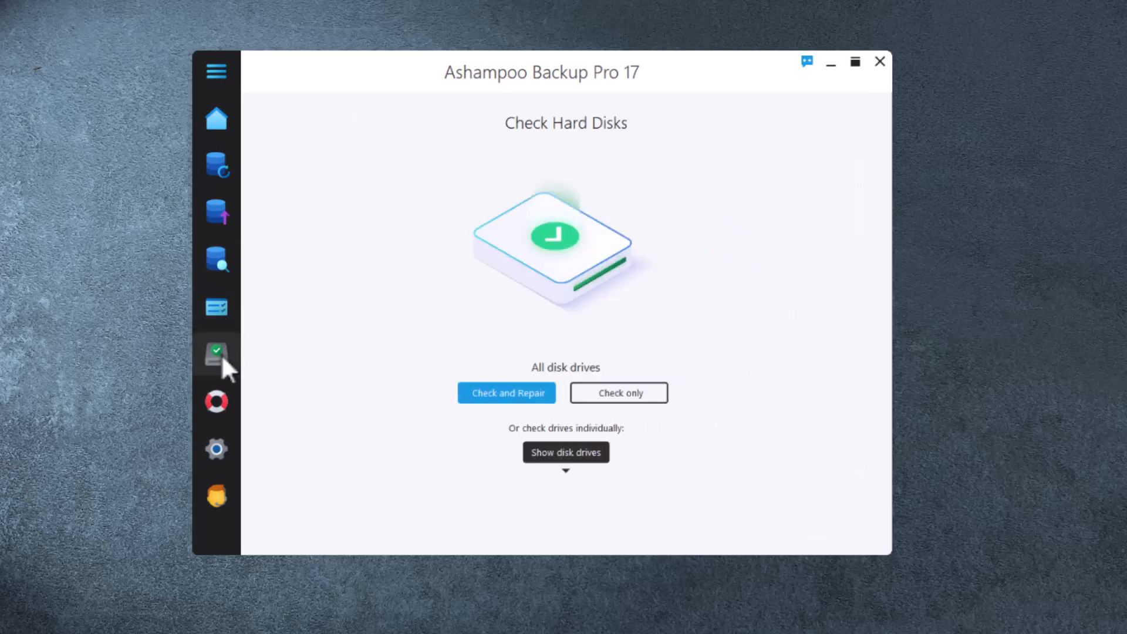
pyautogui.moveTo(227, 389)
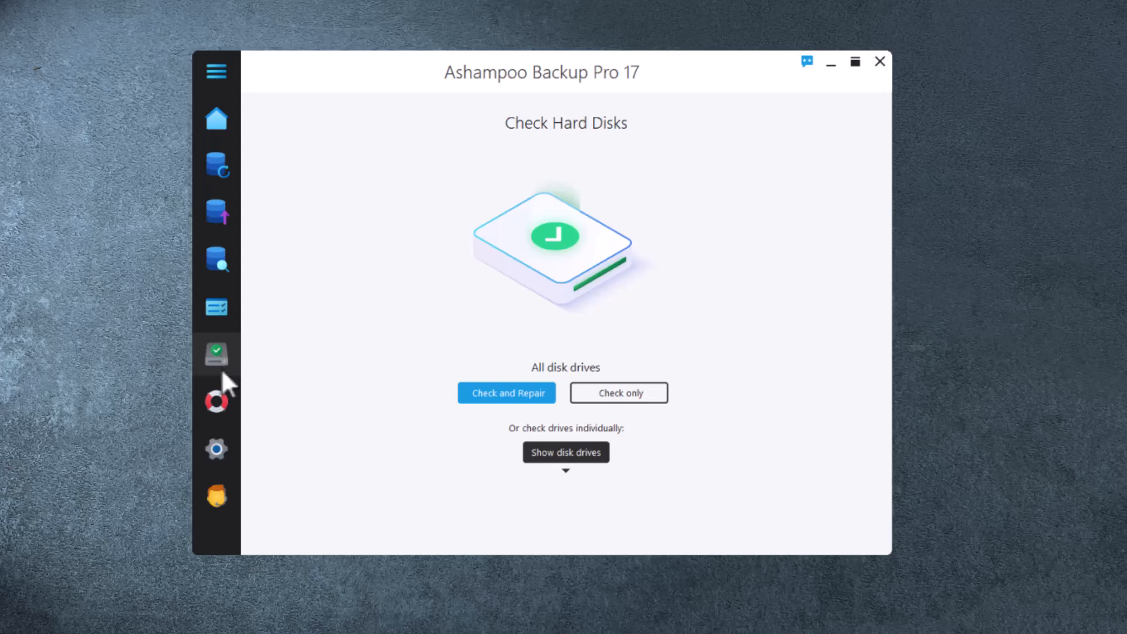
pyautogui.click(216, 402)
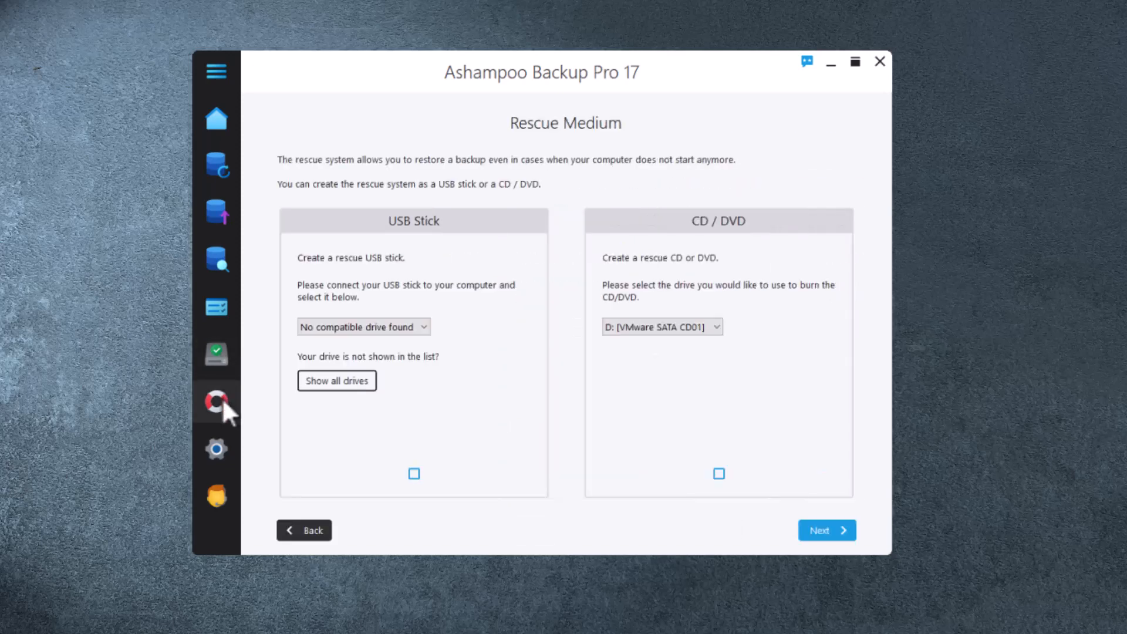